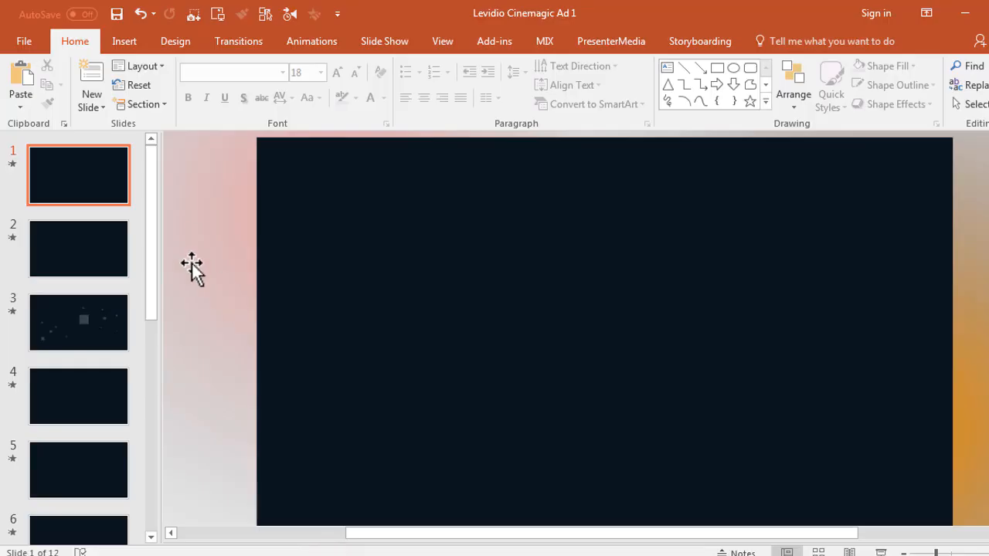
pyautogui.moveTo(738, 317)
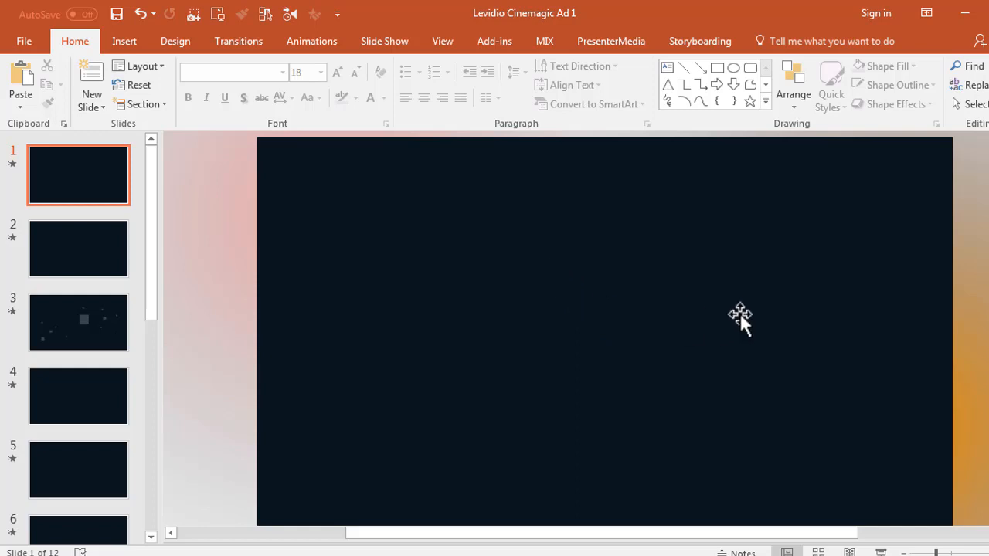
pyautogui.moveTo(228, 251)
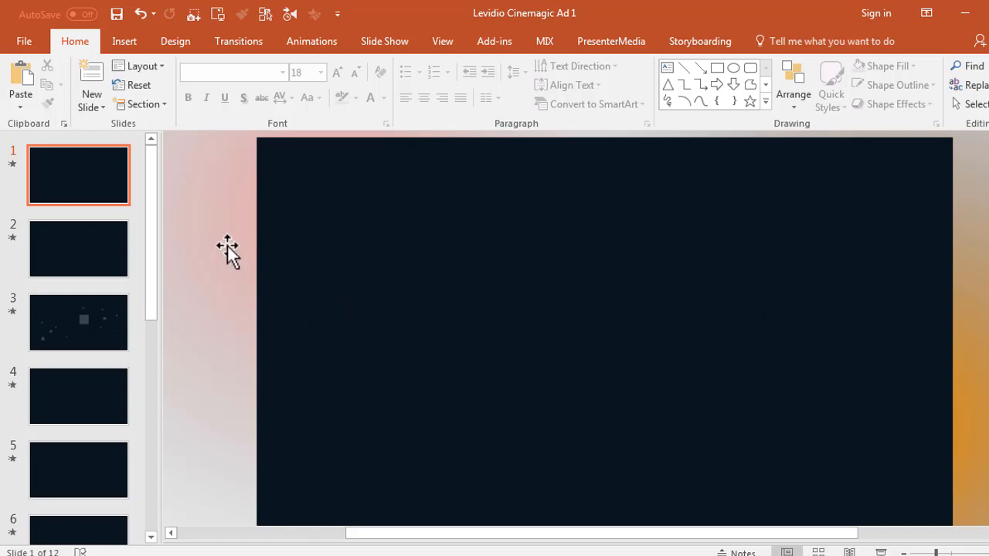
pyautogui.moveTo(167, 183)
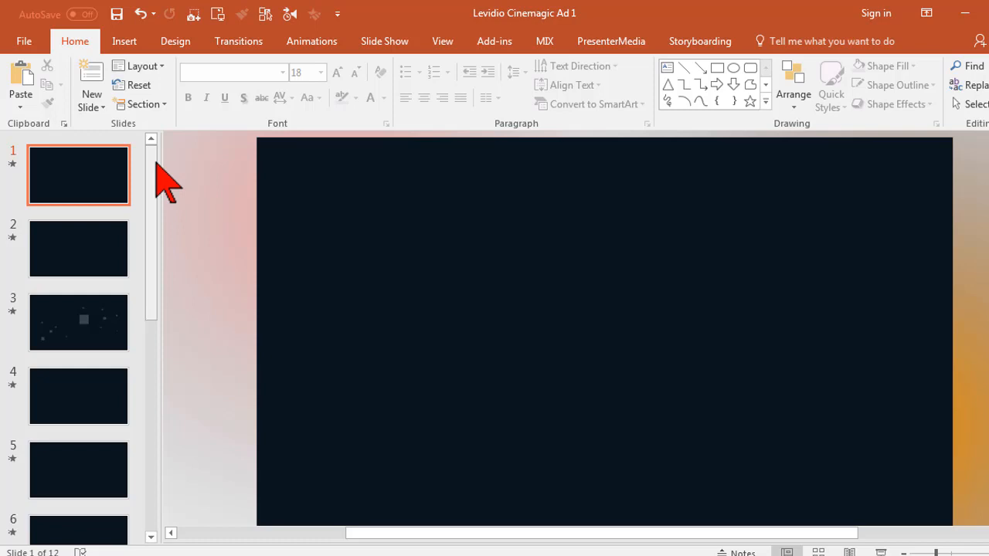
pyautogui.moveTo(414, 300)
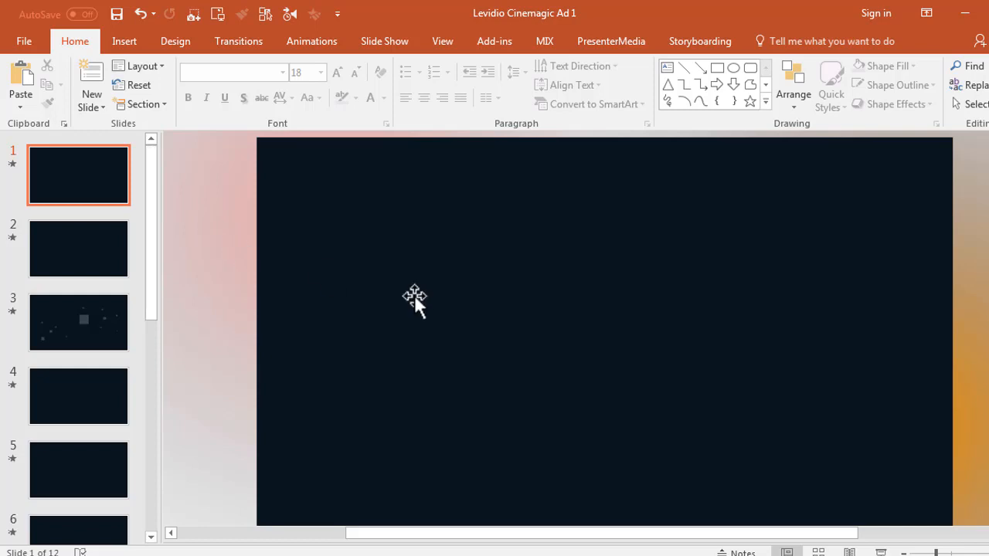
pyautogui.moveTo(503, 235)
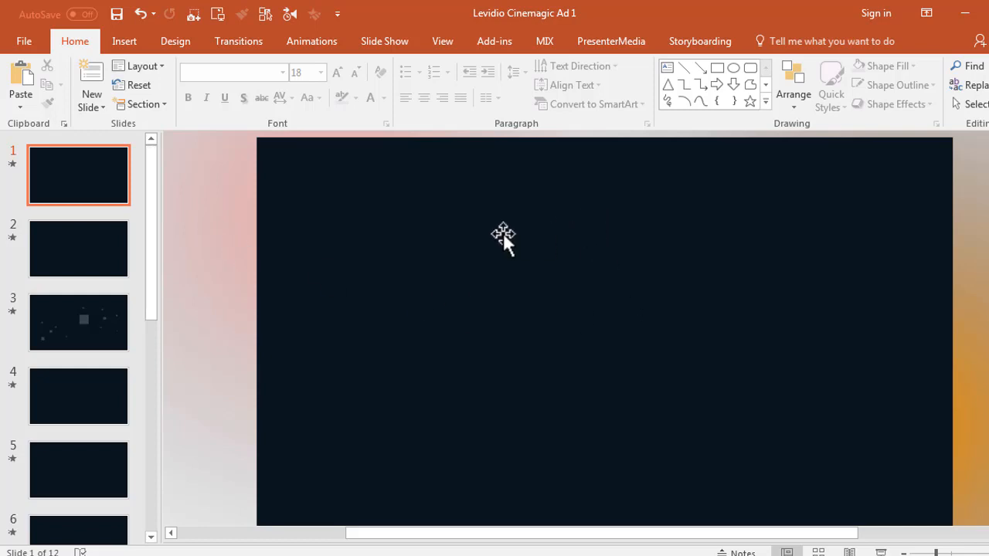
pyautogui.moveTo(201, 279)
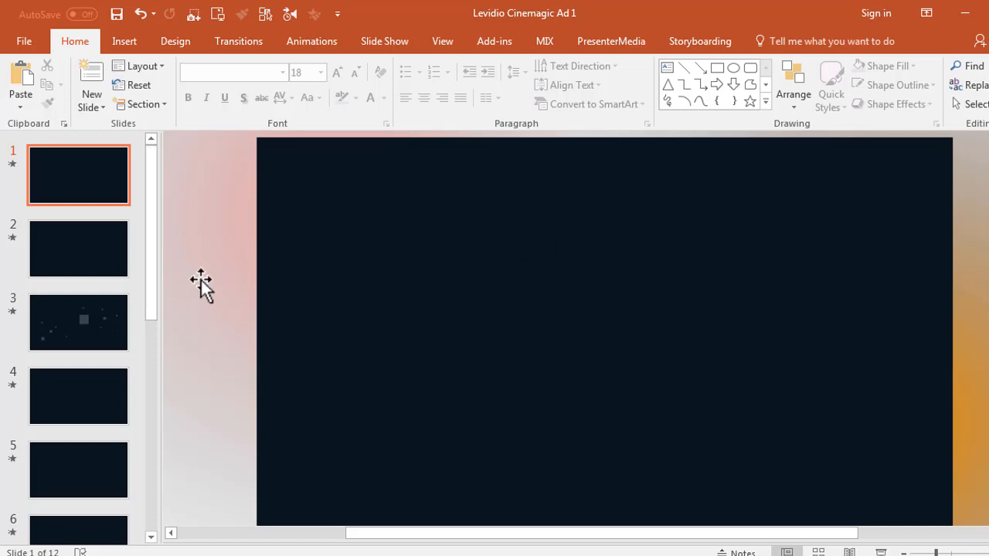
pyautogui.moveTo(200, 272)
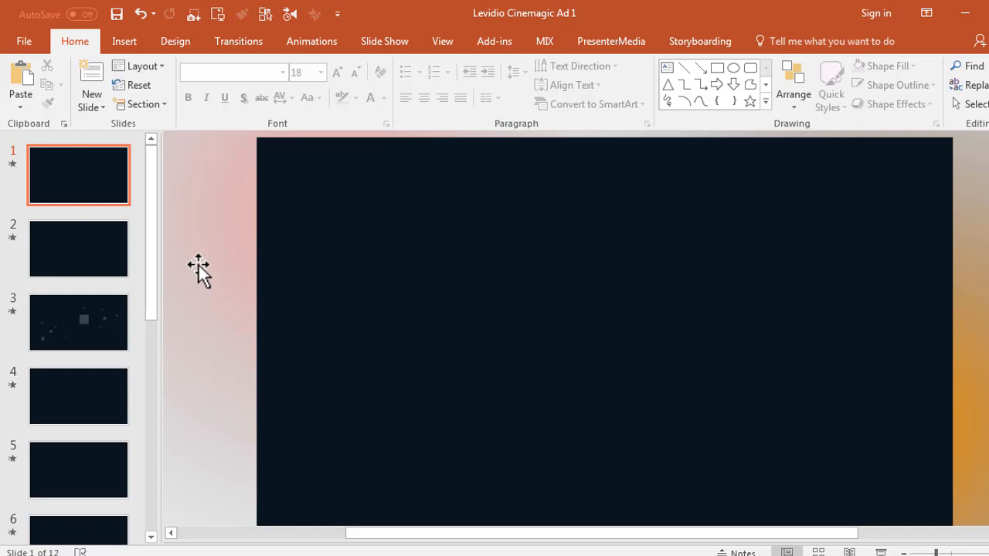
pyautogui.moveTo(93, 296)
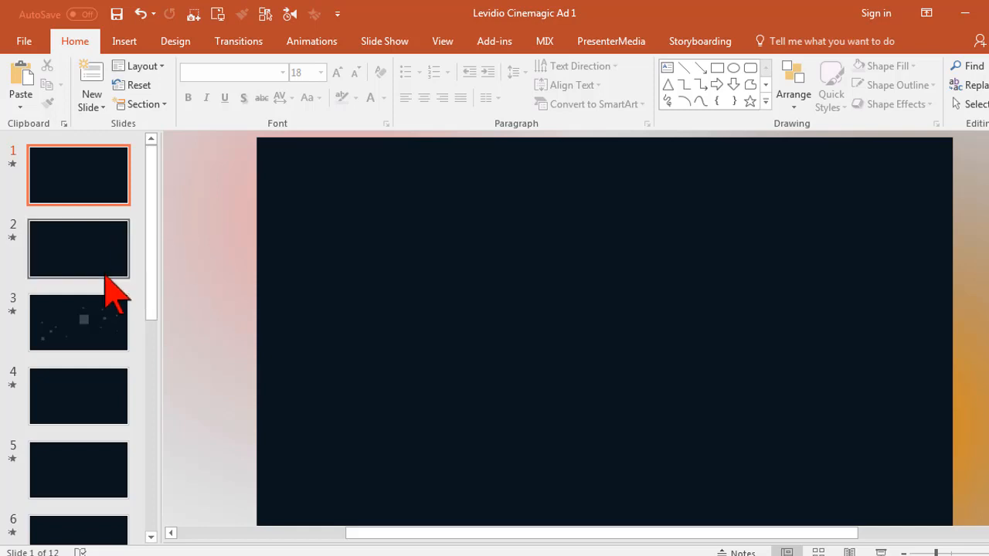
pyautogui.moveTo(147, 293)
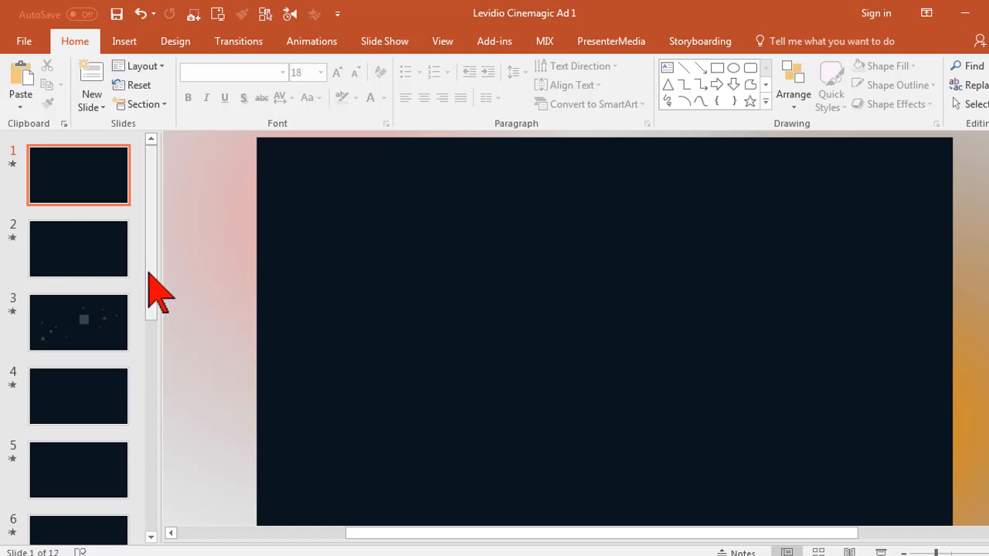
pyautogui.moveTo(263, 271)
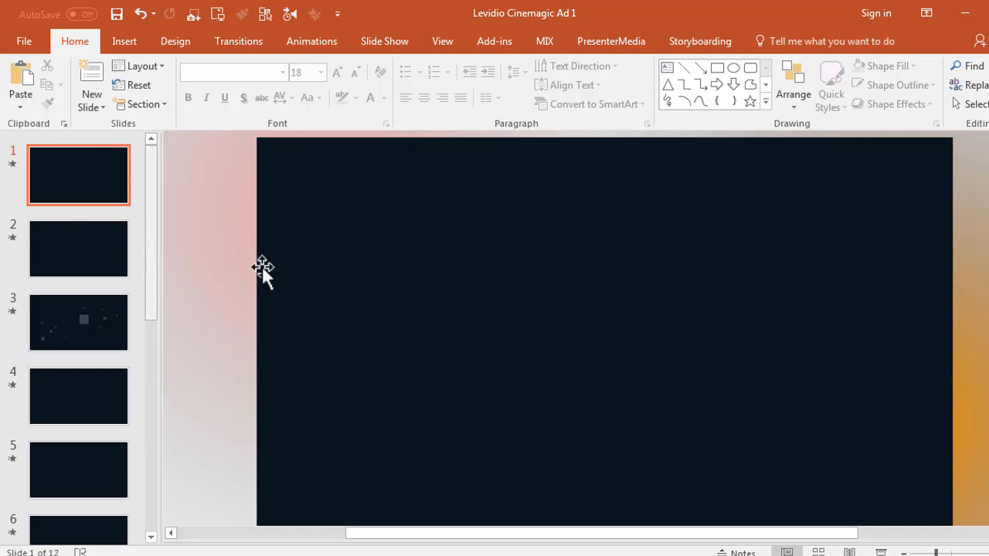
pyautogui.moveTo(641, 306)
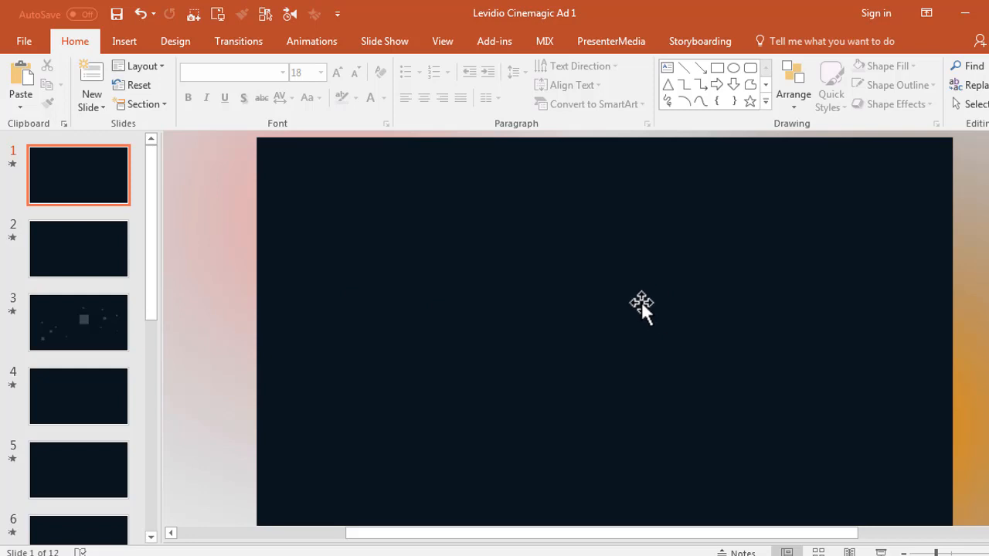
pyautogui.moveTo(193, 213)
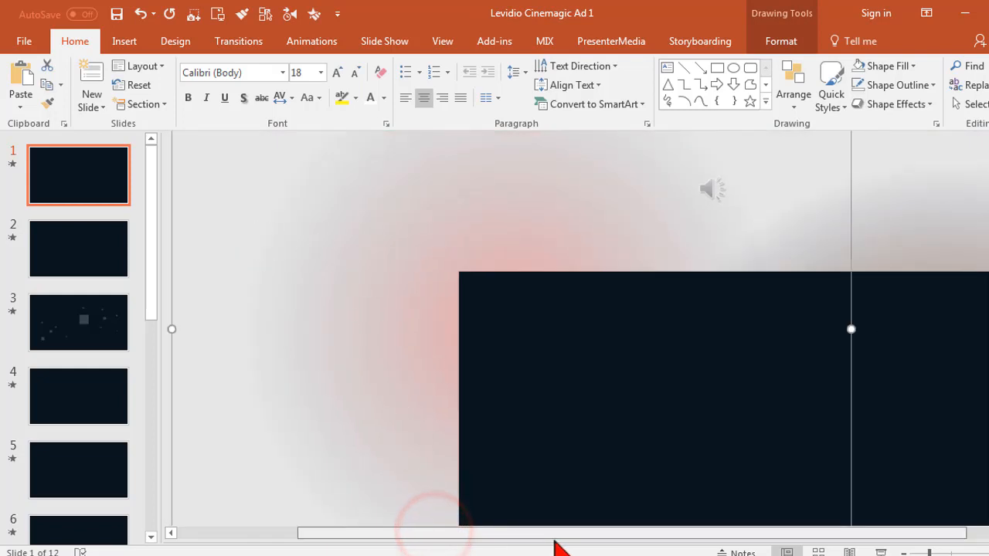
# Select the audio icon above slide 1 and show the Animation Pane with the music track's options
pyautogui.moveTo(850, 329); pyautogui.dragTo(665, 329)
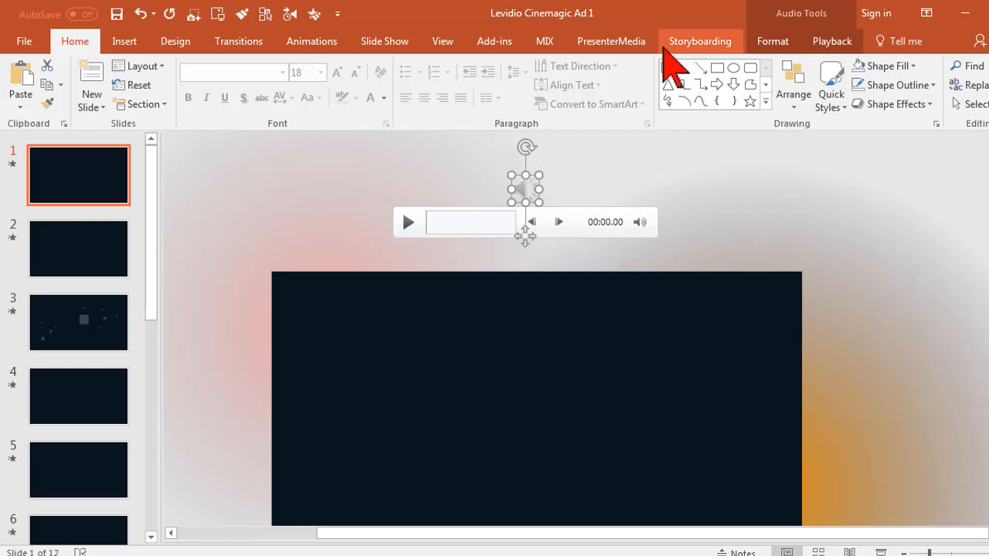
pyautogui.moveTo(289, 14)
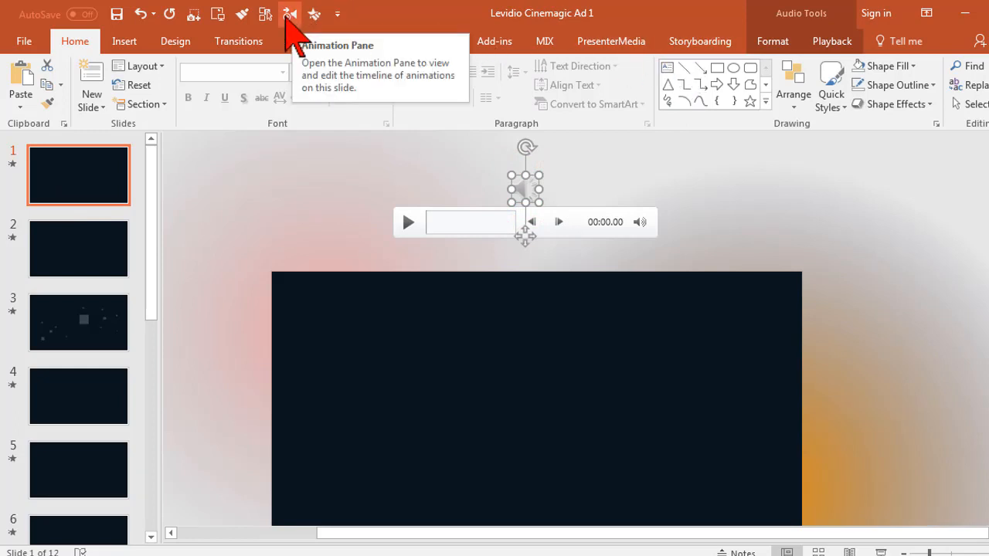
pyautogui.click(312, 40)
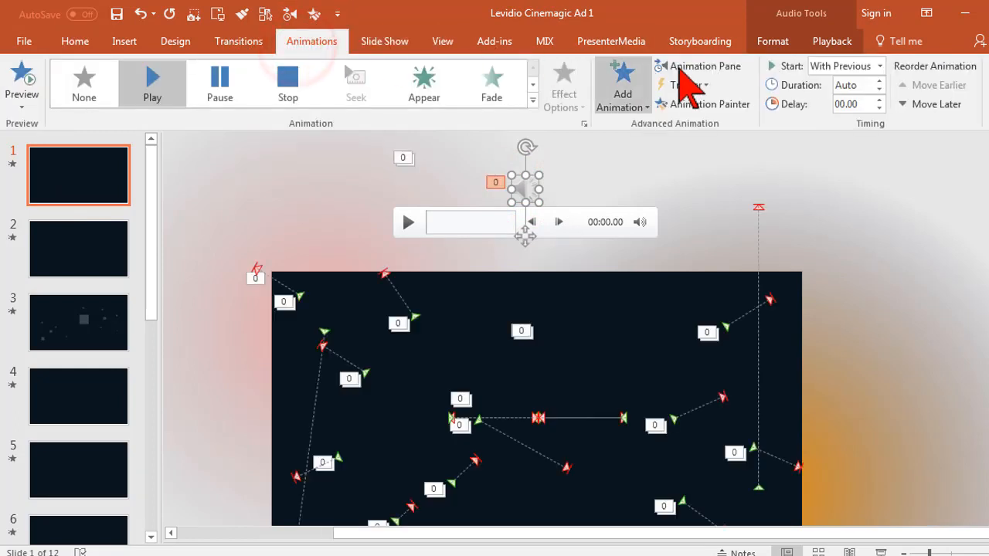
pyautogui.click(705, 65)
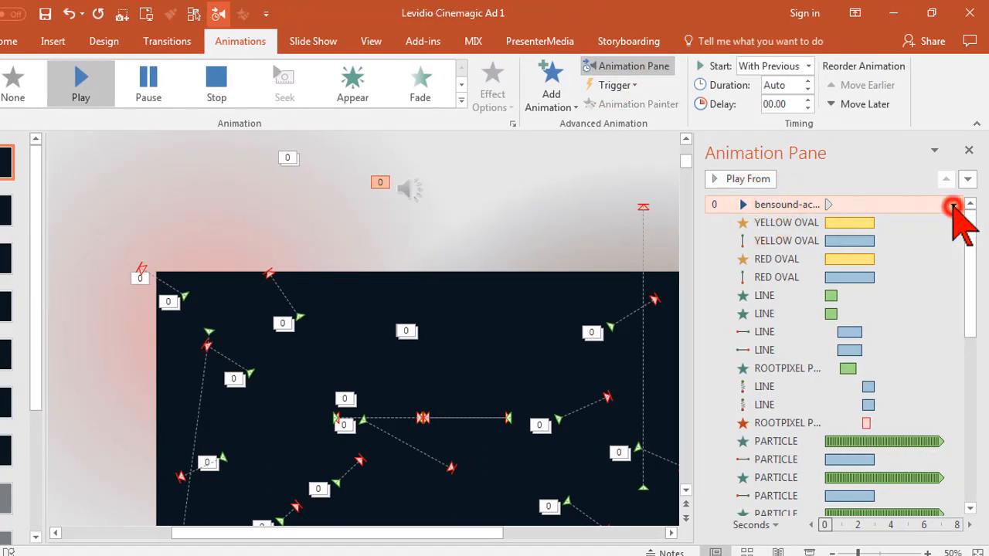
pyautogui.click(952, 204)
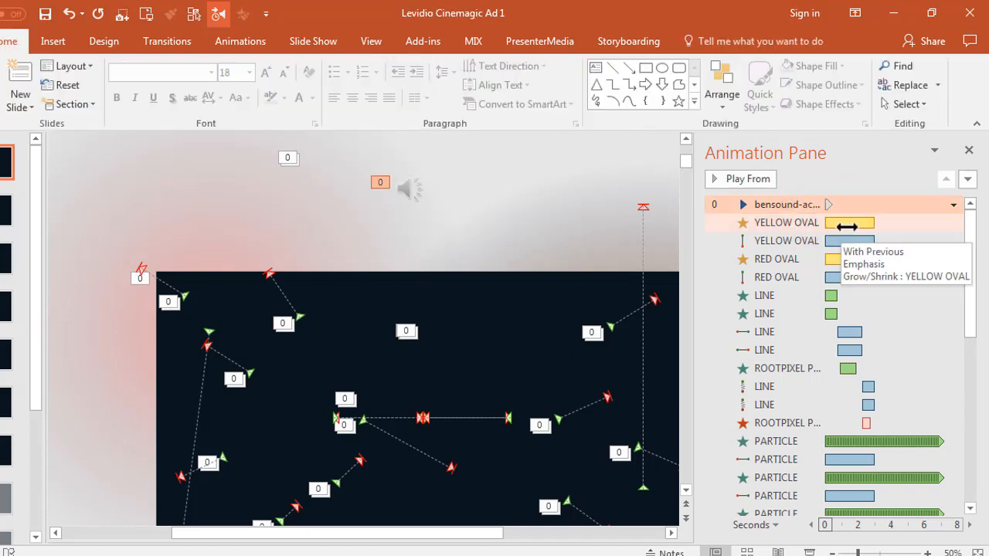
# Show the background music's Playback settings for automatic start across slides
pyautogui.click(953, 204)
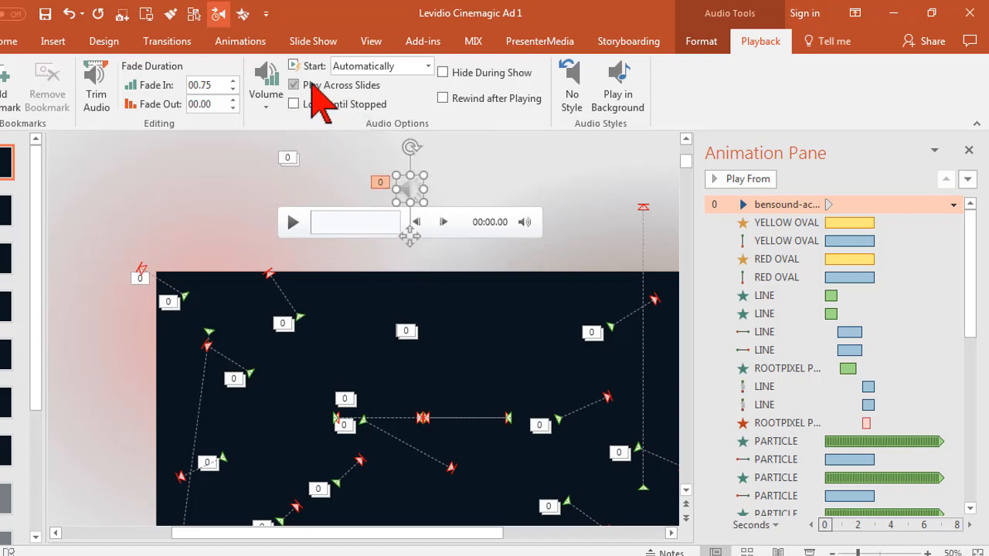
pyautogui.moveTo(294, 85)
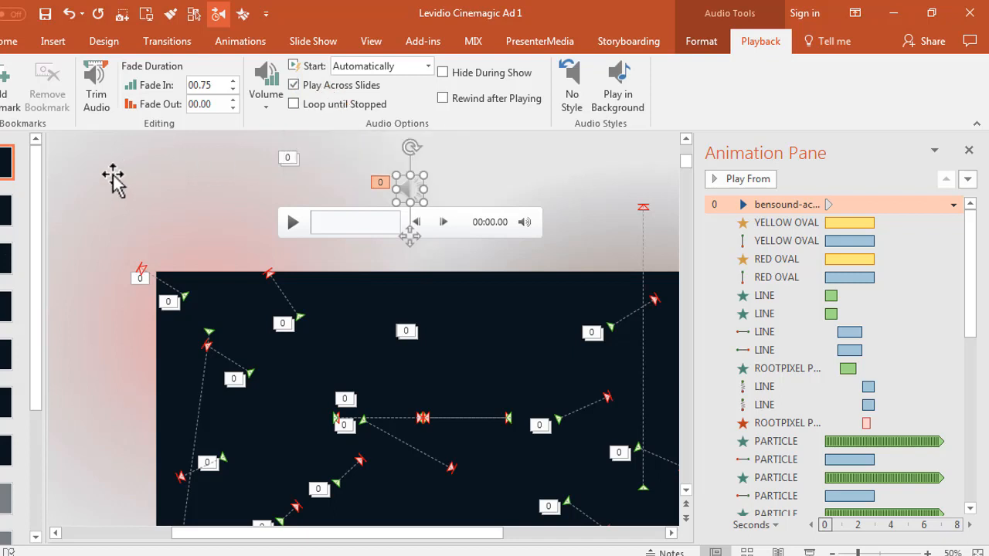
pyautogui.moveTo(473, 347)
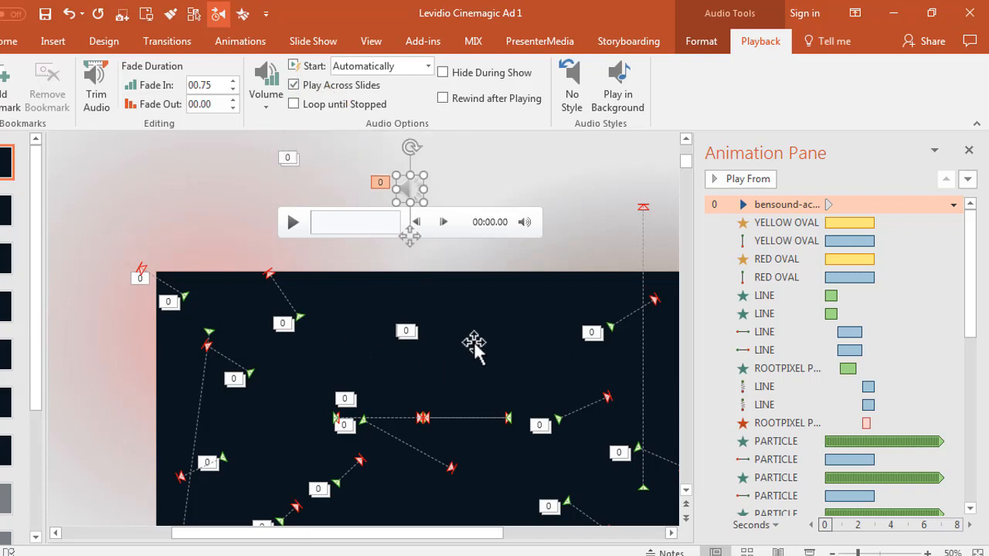
pyautogui.moveTo(378, 312)
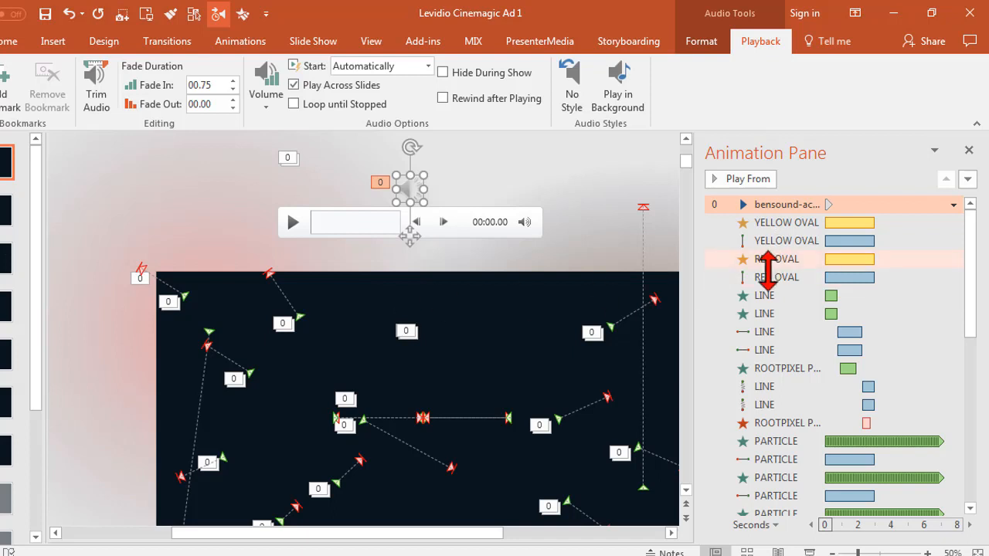
pyautogui.moveTo(785, 222)
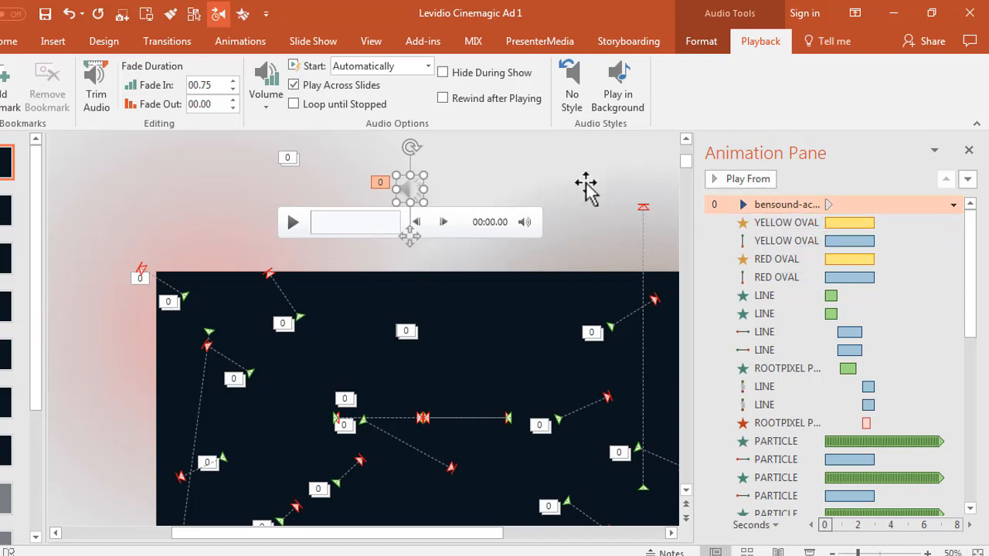
pyautogui.moveTo(588, 250)
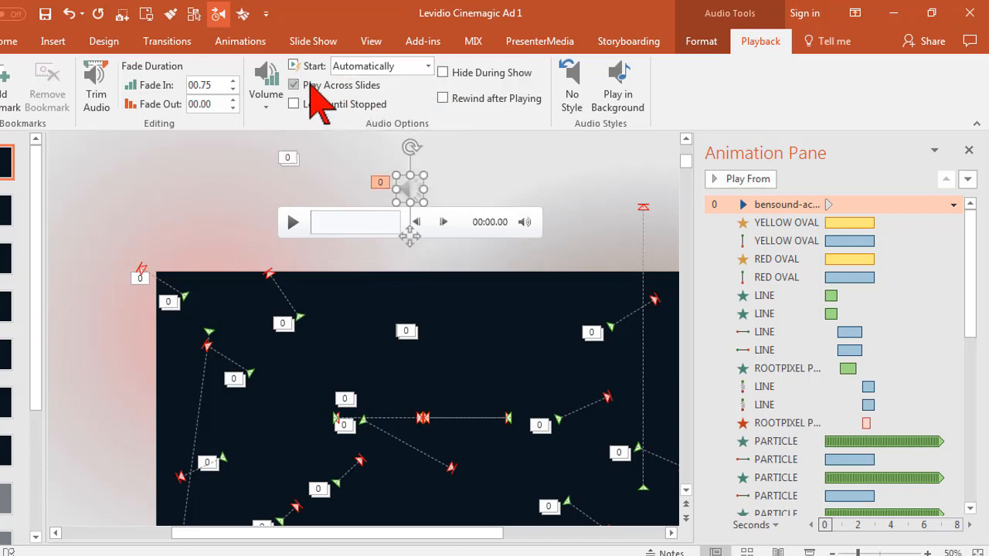
pyautogui.moveTo(301, 93)
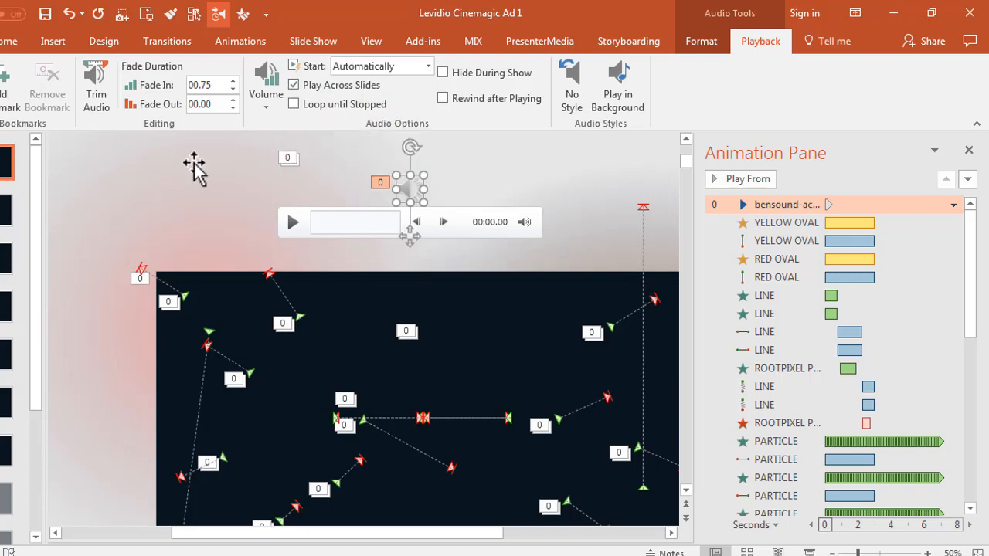
pyautogui.moveTo(107, 215)
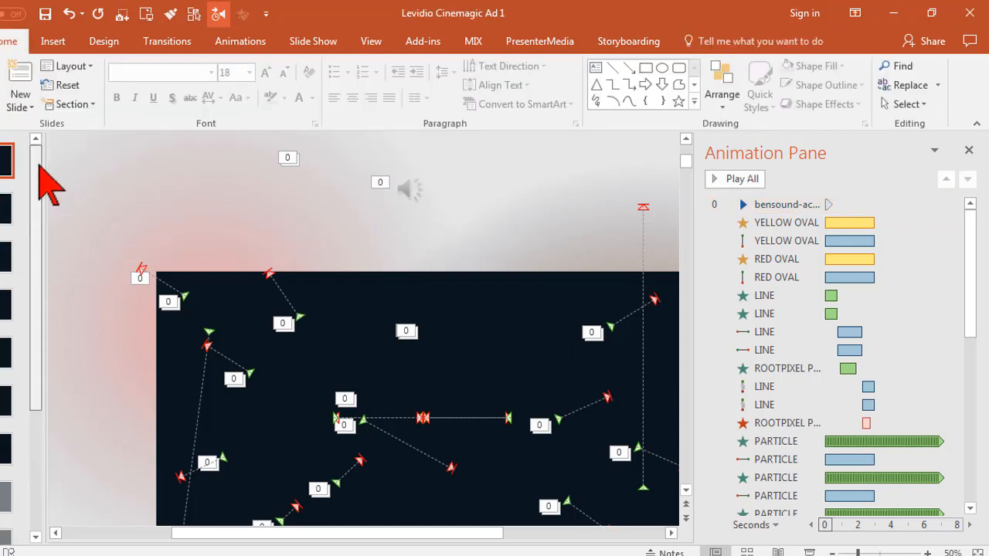
pyautogui.moveTo(418, 193)
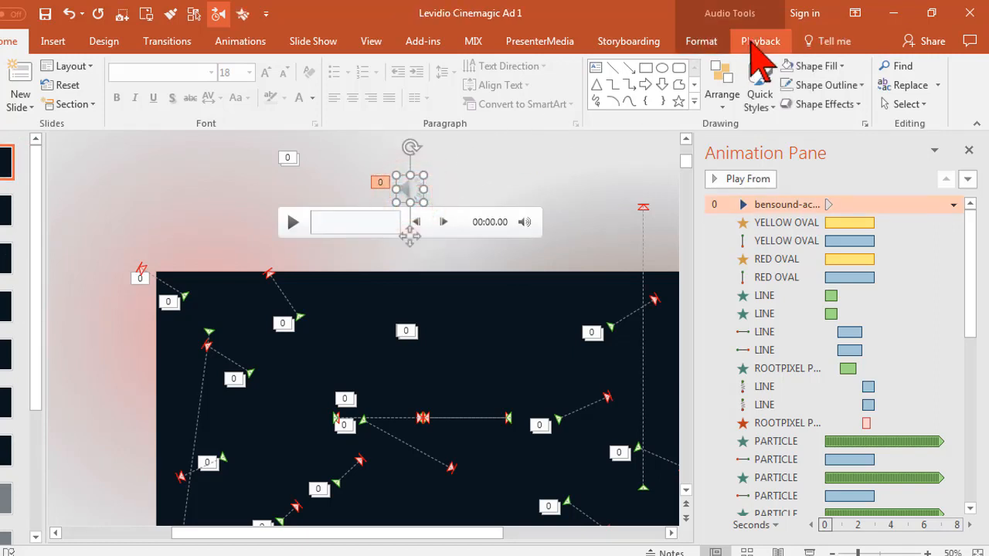
# Reselect the background music clip on the slide and check its volume in Playback
pyautogui.click(760, 41)
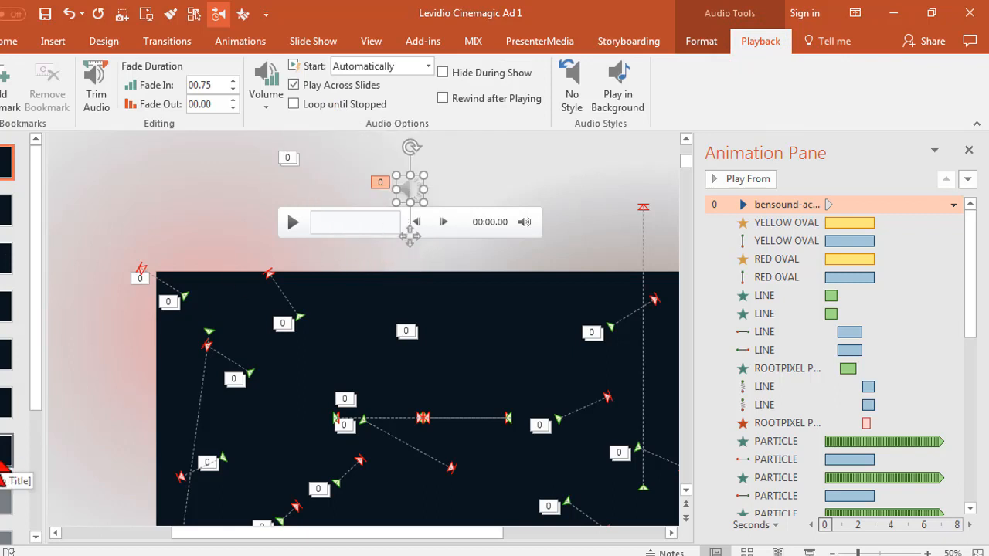
pyautogui.moveTo(355, 223)
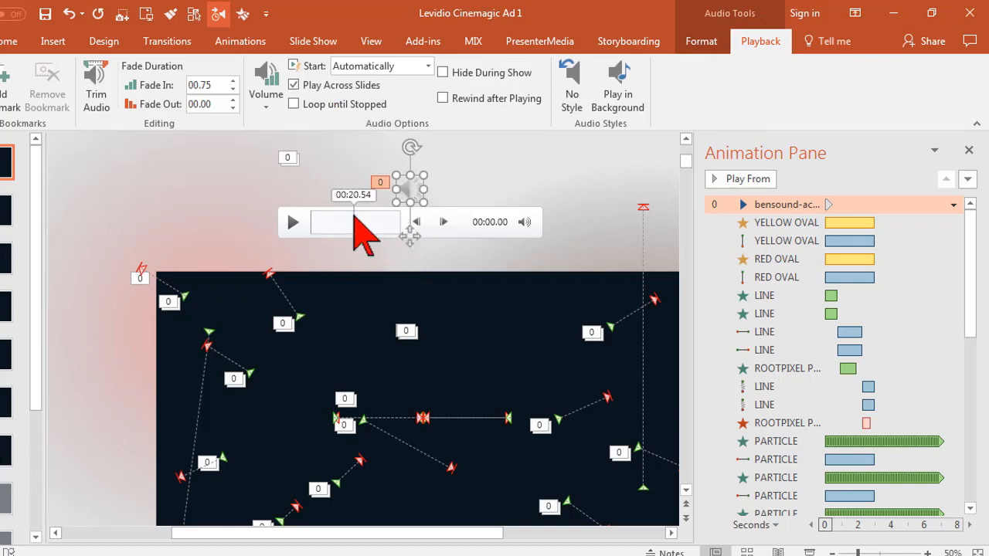
pyautogui.moveTo(83, 220)
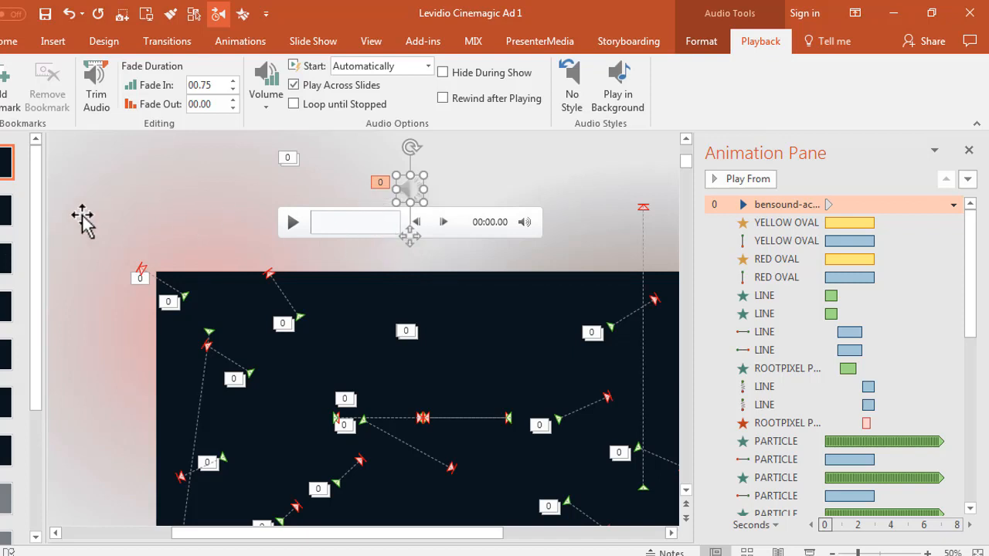
pyautogui.moveTo(153, 213)
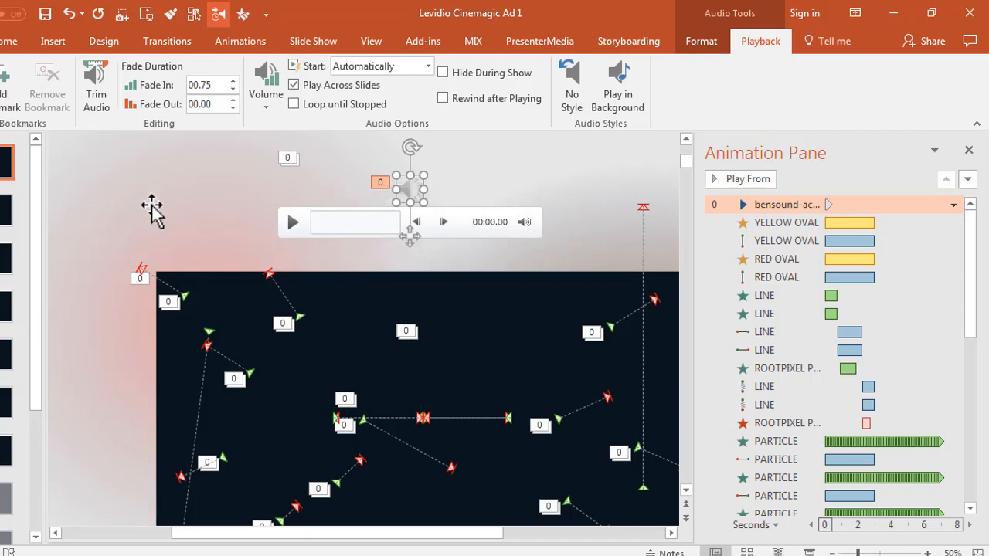
pyautogui.moveTo(292, 222)
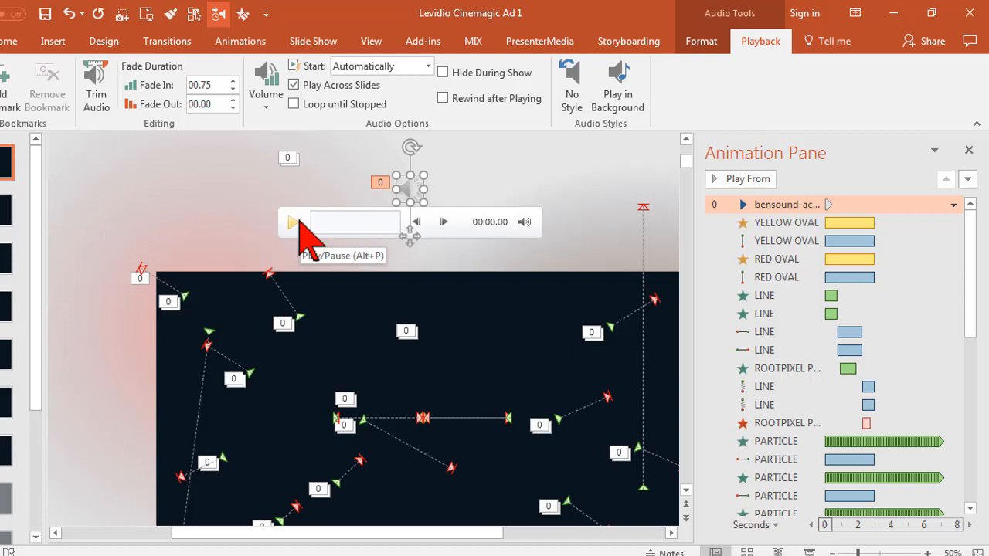
pyautogui.moveTo(40, 193)
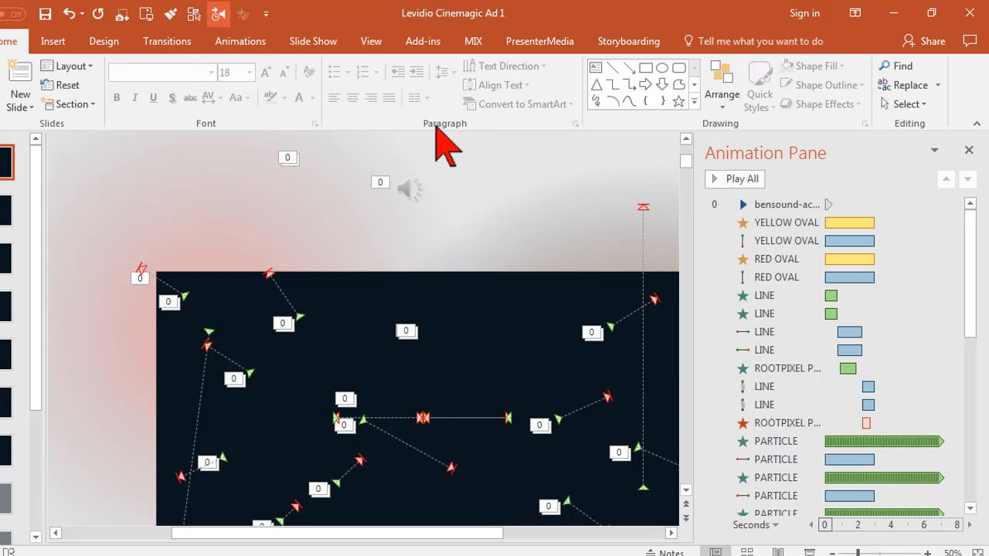
pyautogui.click(411, 189)
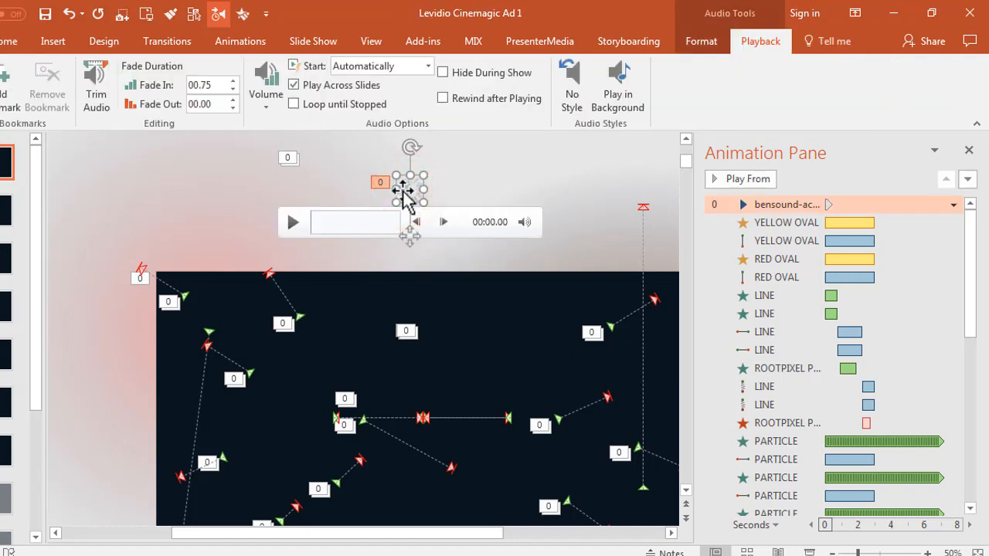
pyautogui.moveTo(102, 201)
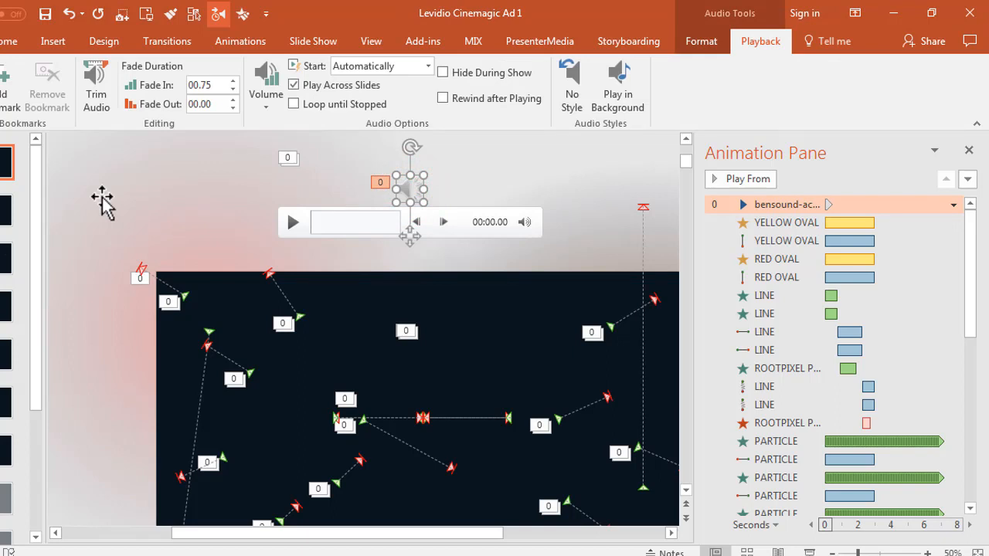
pyautogui.moveTo(84, 149)
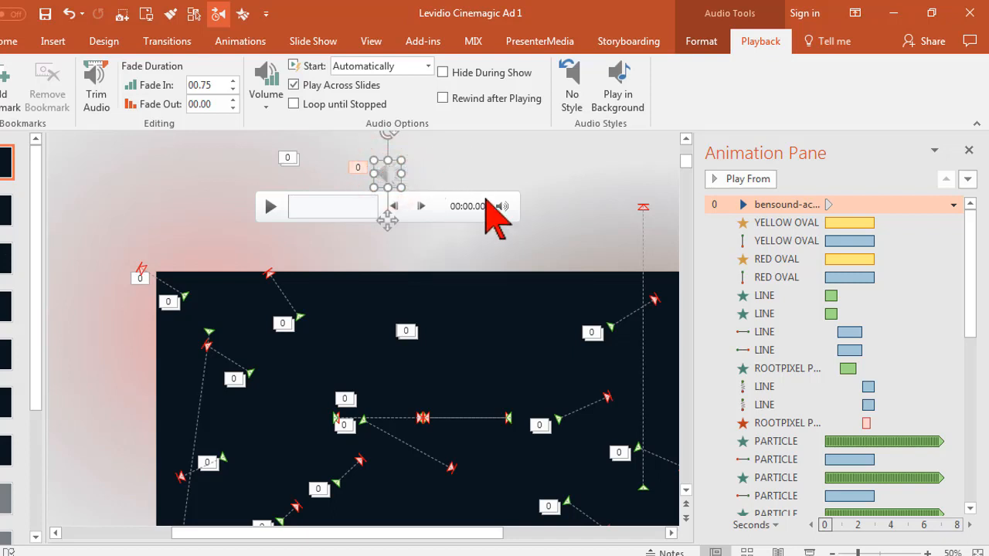
pyautogui.click(500, 208)
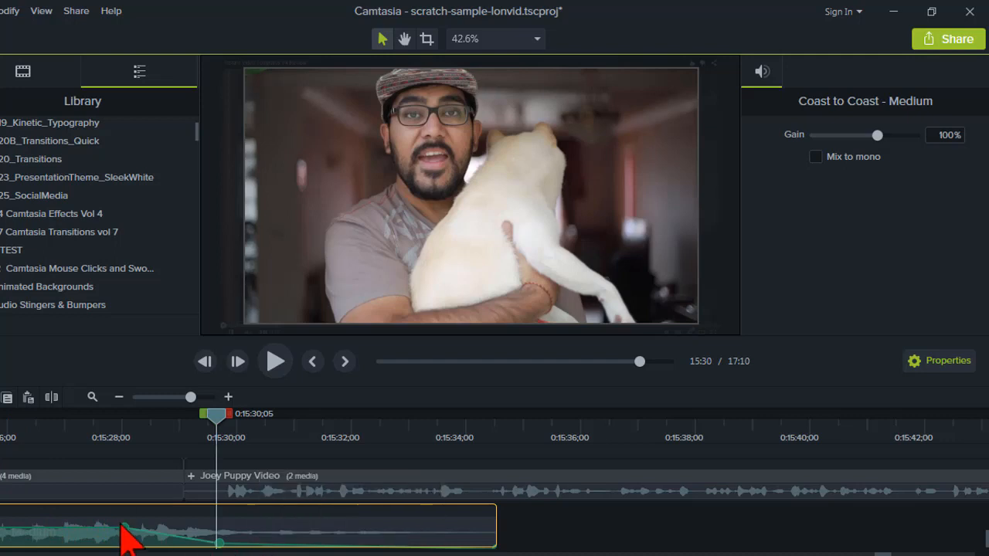
pyautogui.moveTo(325, 541)
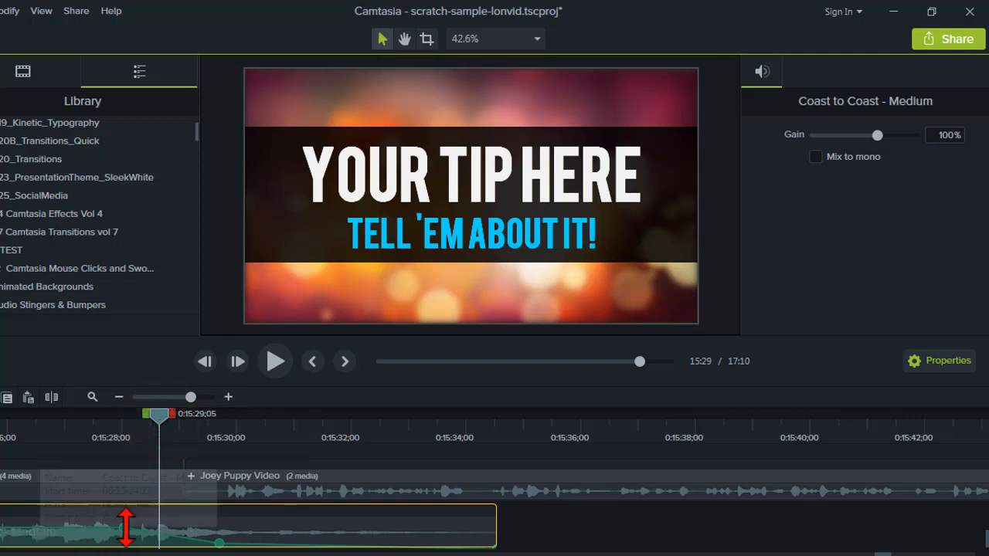
pyautogui.moveTo(301, 541)
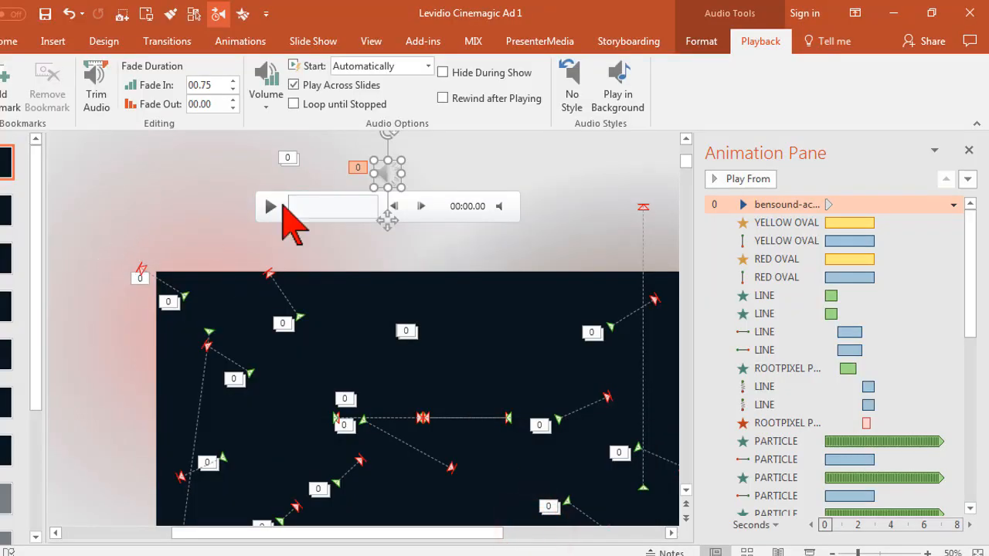
pyautogui.moveTo(448, 219)
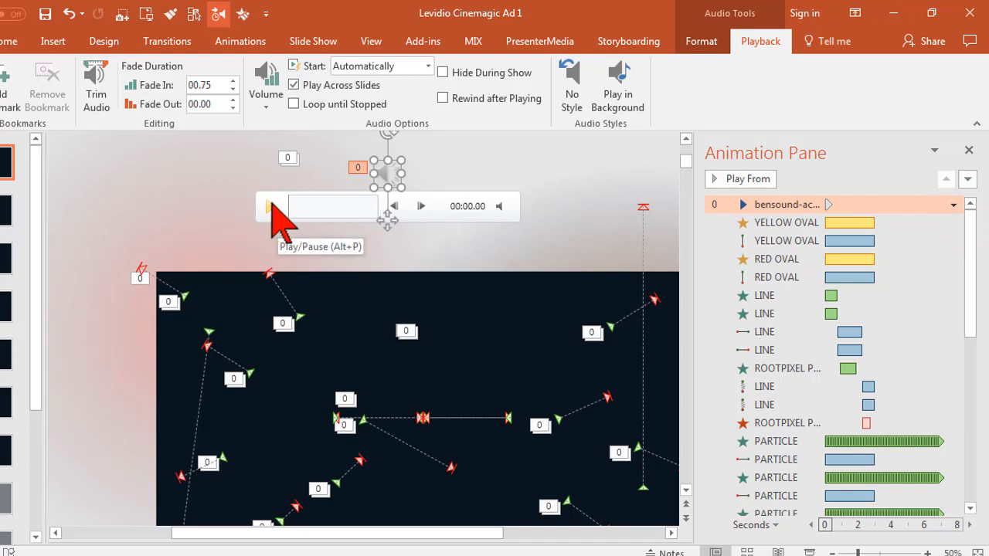
pyautogui.moveTo(379, 224)
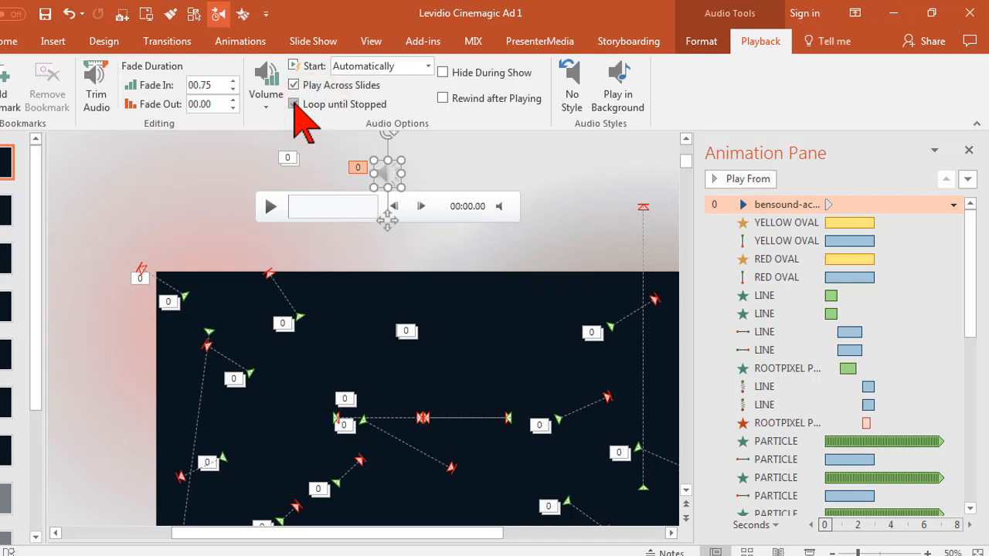
pyautogui.click(294, 103)
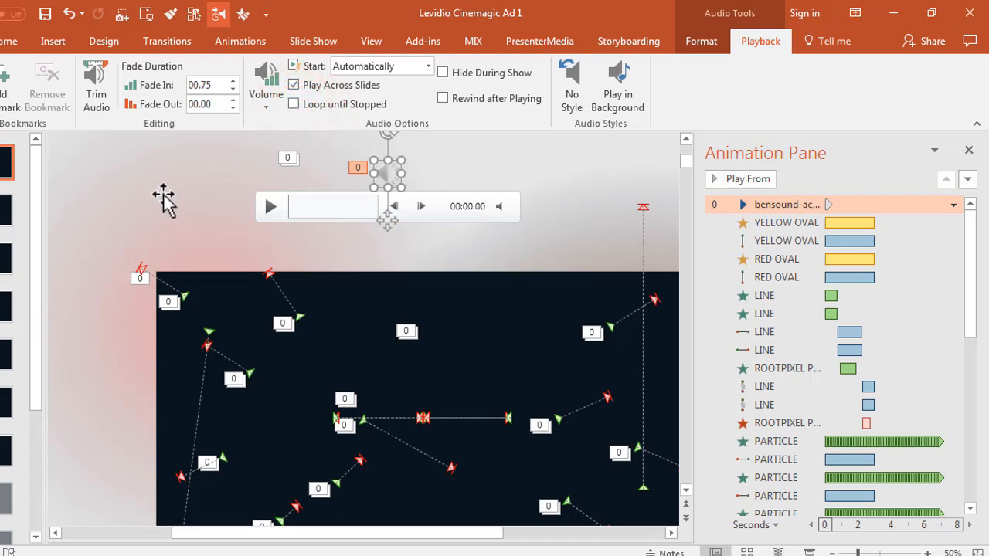
pyautogui.moveTo(207, 173)
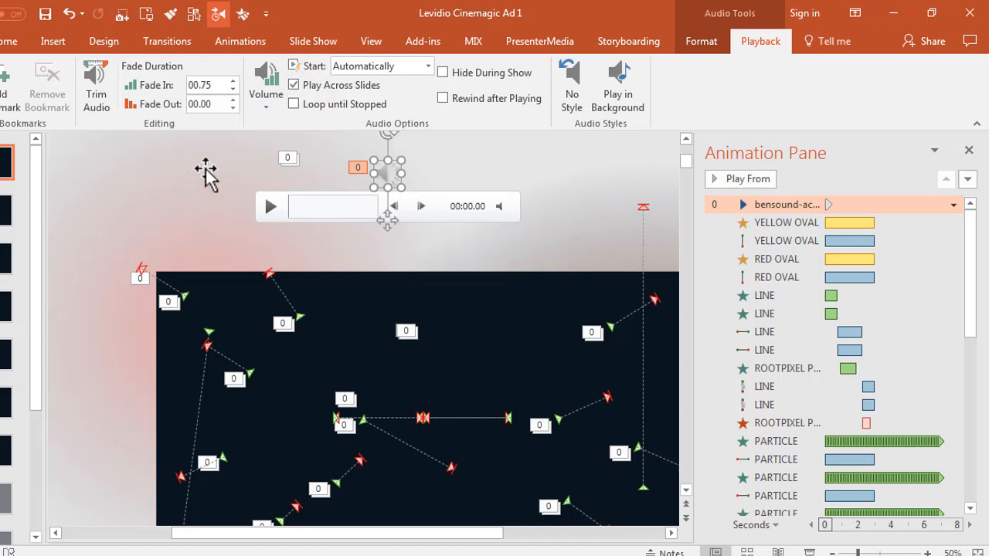
pyautogui.moveTo(169, 195)
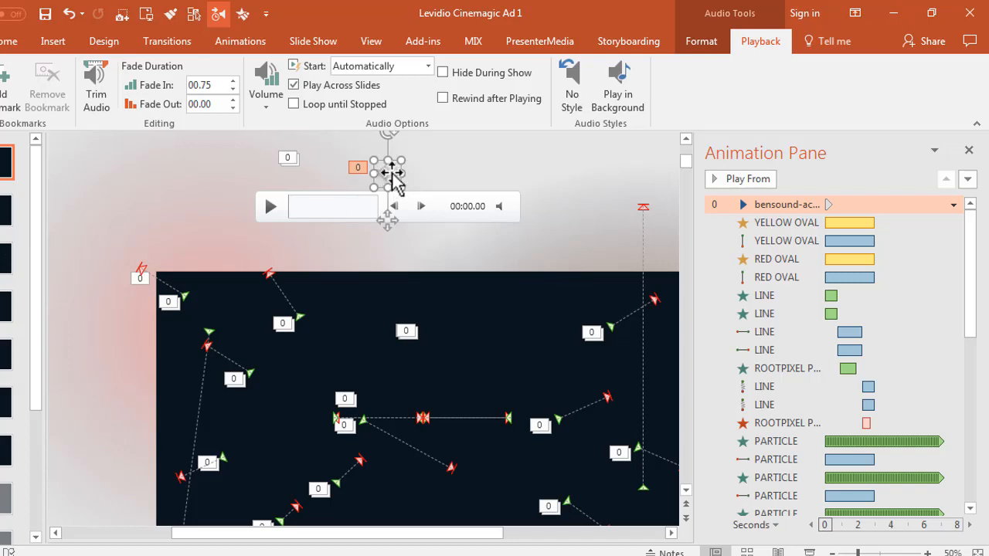
pyautogui.moveTo(186, 189)
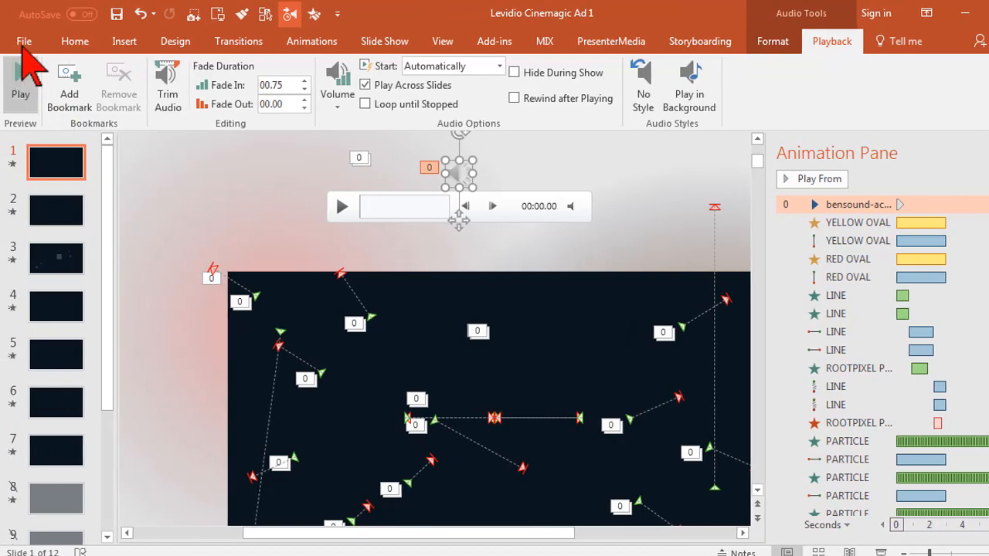
pyautogui.click(24, 40)
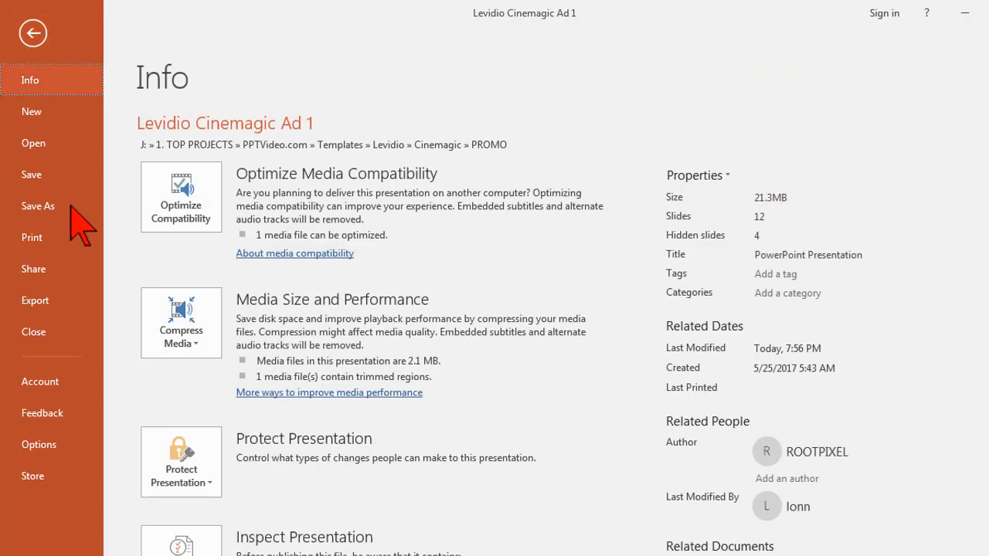
pyautogui.click(34, 299)
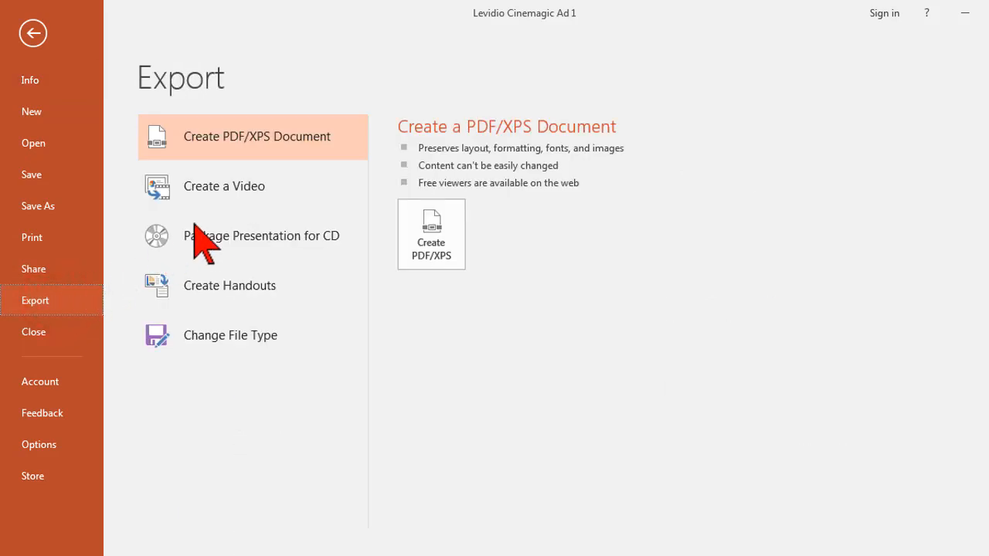
pyautogui.click(224, 185)
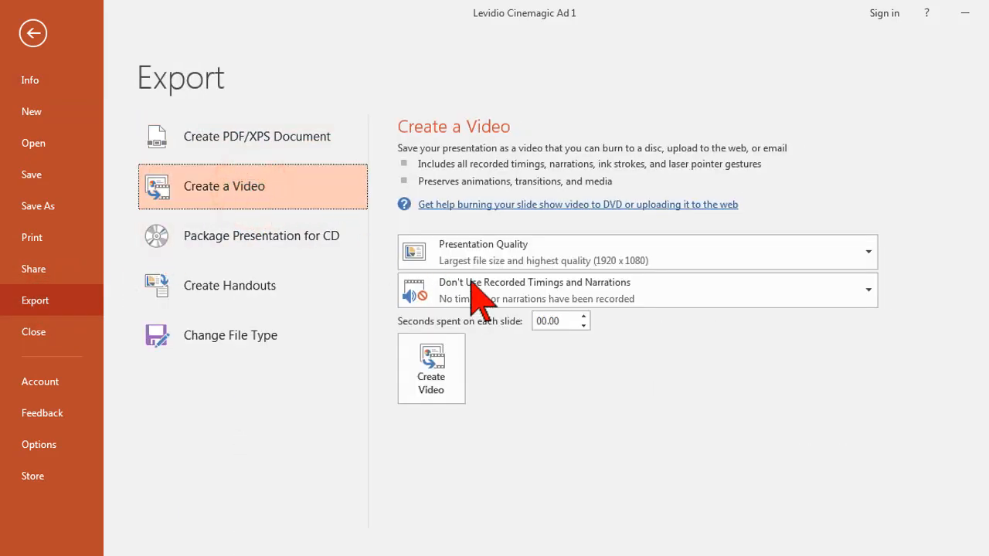
pyautogui.click(555, 319)
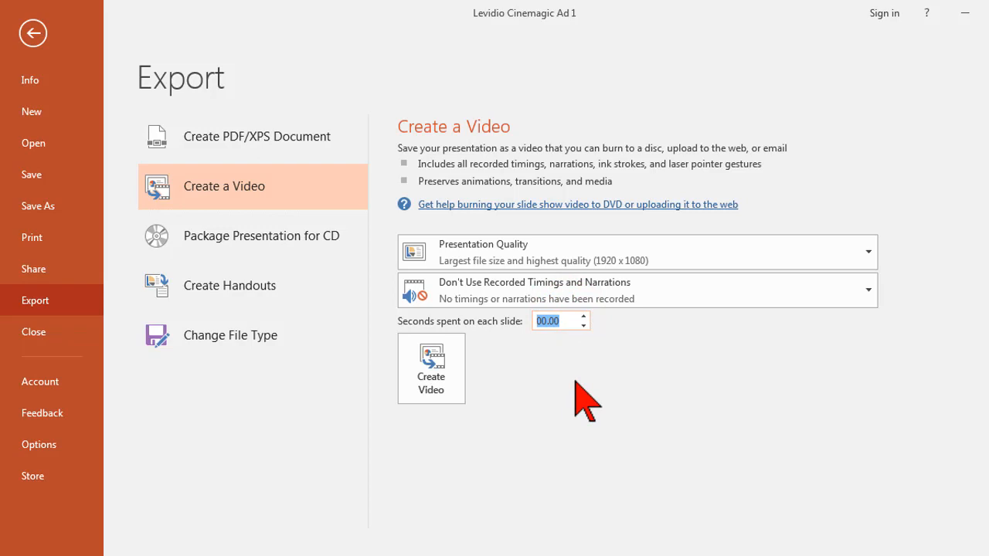
pyautogui.click(429, 368)
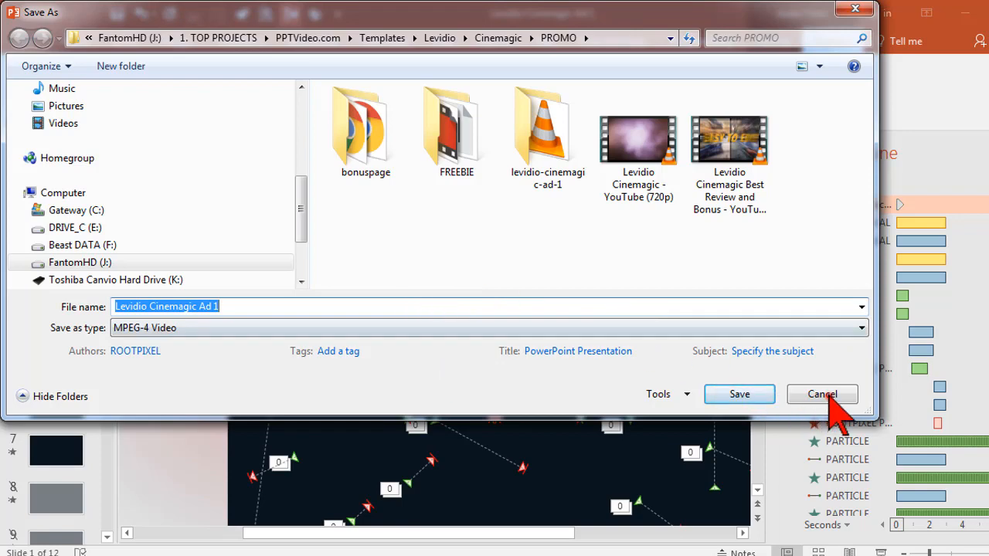
pyautogui.click(822, 394)
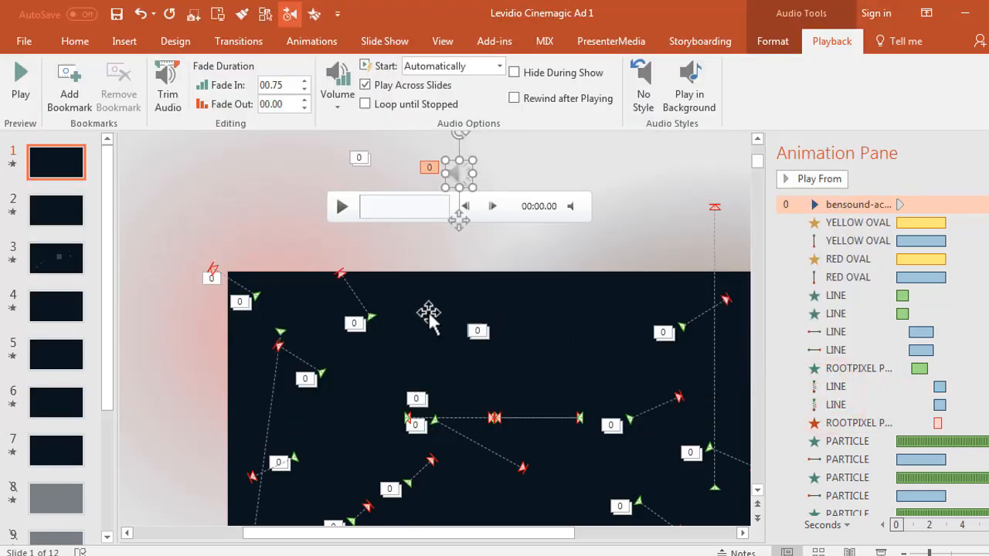
pyautogui.moveTo(116, 182)
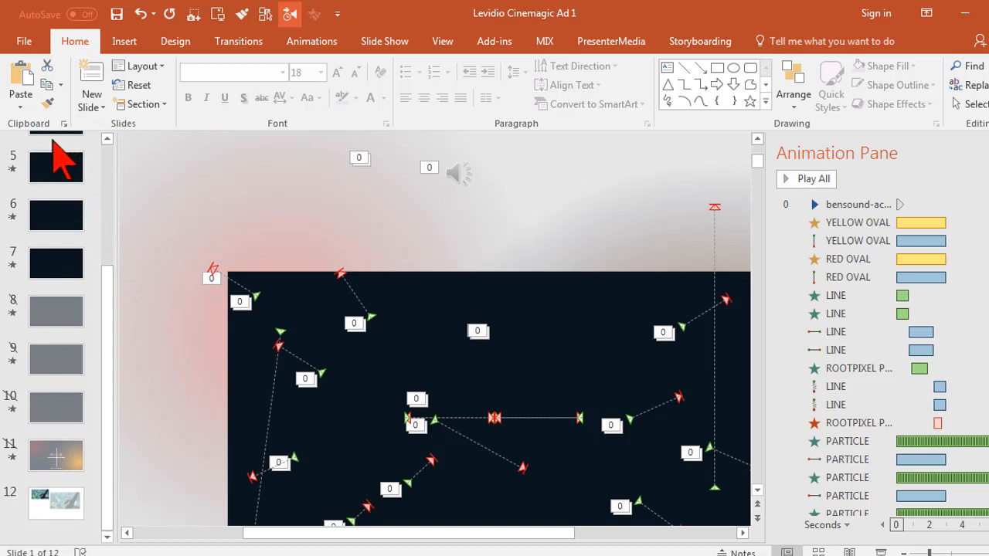
pyautogui.moveTo(58, 265)
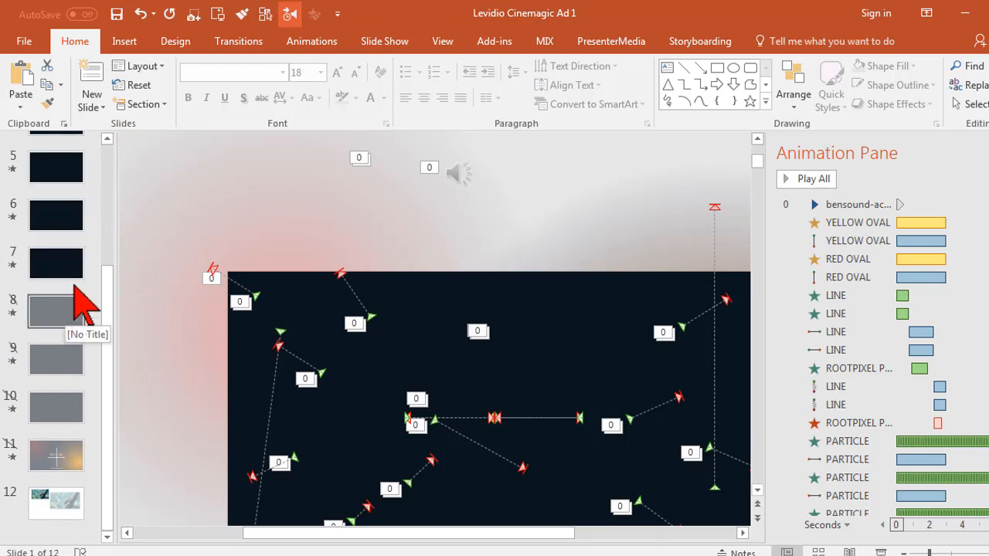
pyautogui.moveTo(841, 286)
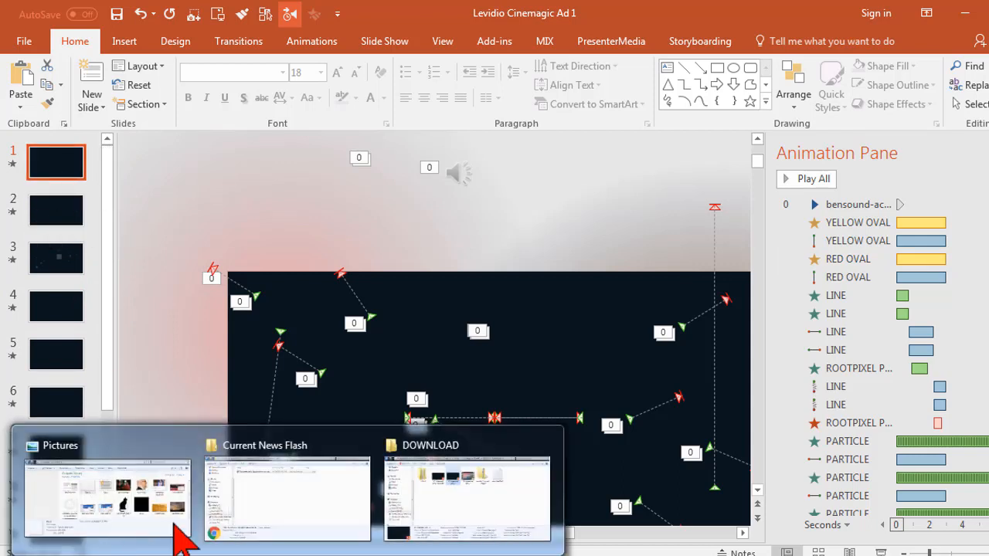
# Confirm Cinematic Intro 2 lasts 00:00:41 in Explorer, then return to the music's Playback settings
pyautogui.click(466, 498)
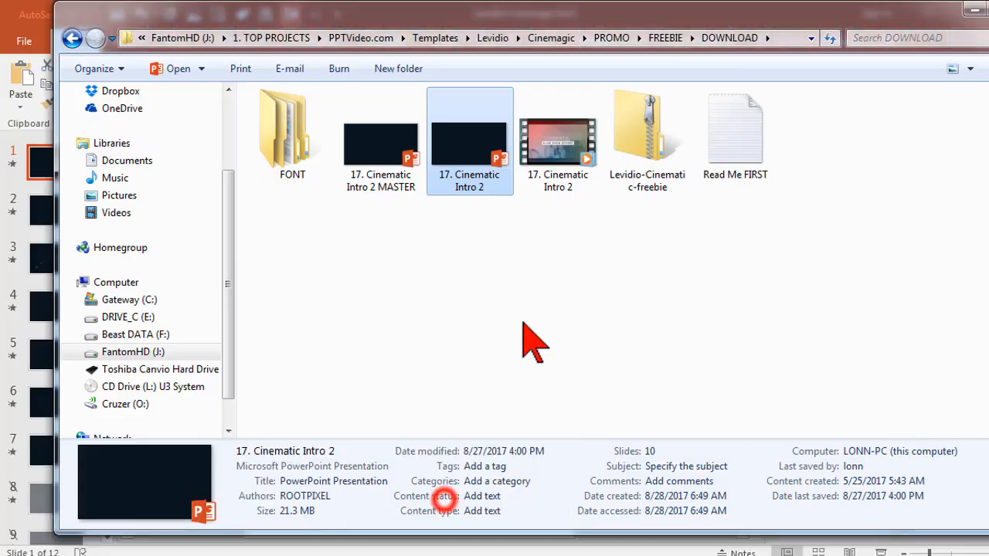
pyautogui.click(557, 139)
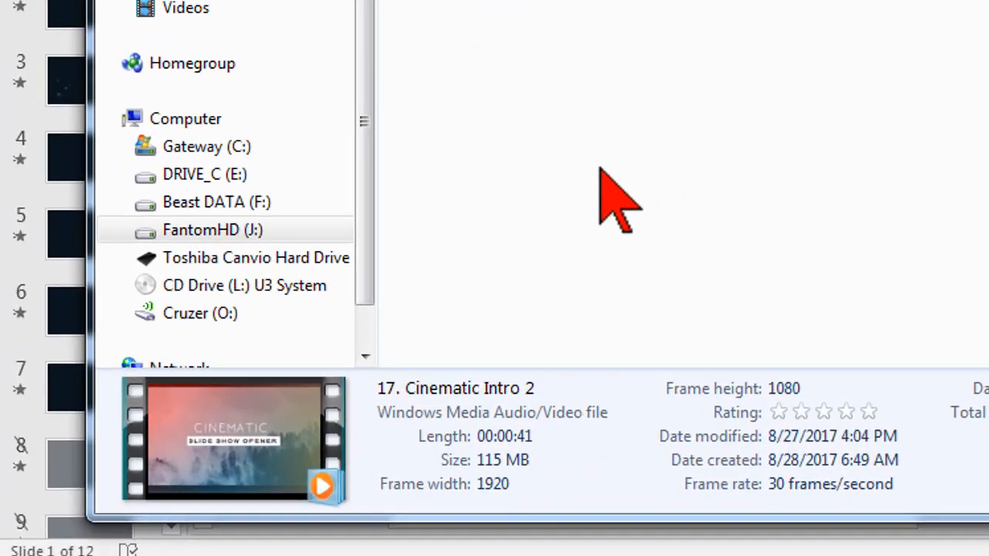
pyautogui.moveTo(456, 464)
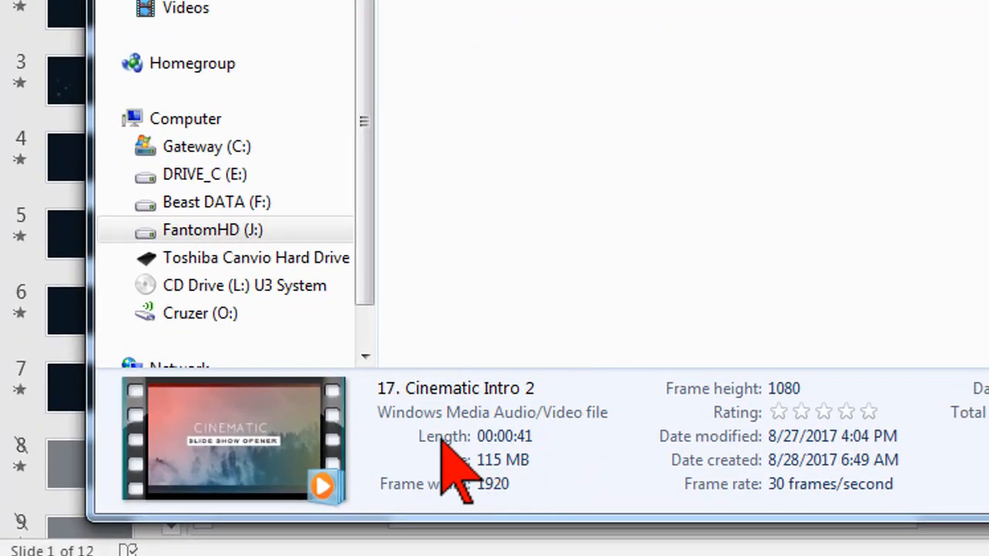
pyautogui.moveTo(533, 461)
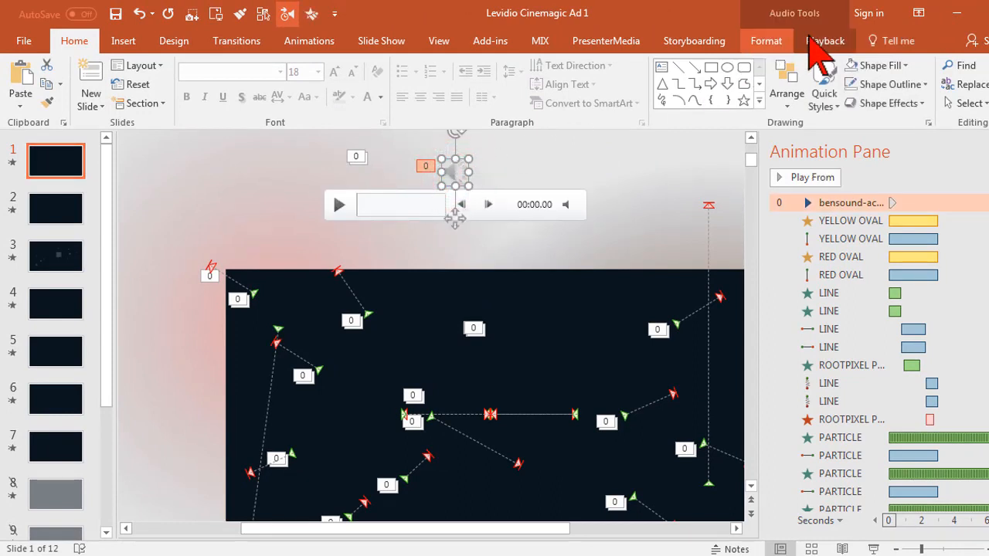
pyautogui.click(825, 40)
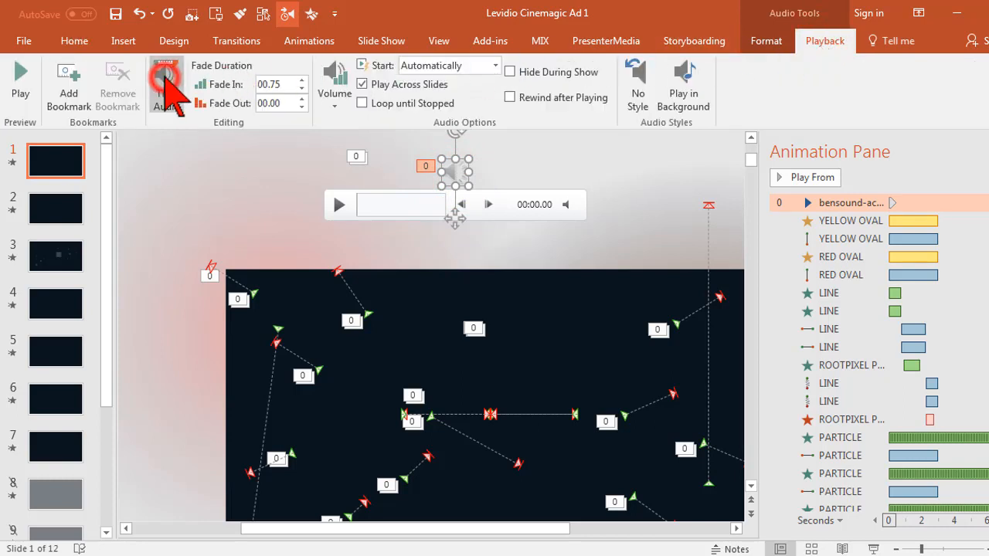
# Bring up the Trim Audio window for the background music and position it for a clear view
pyautogui.click(165, 85)
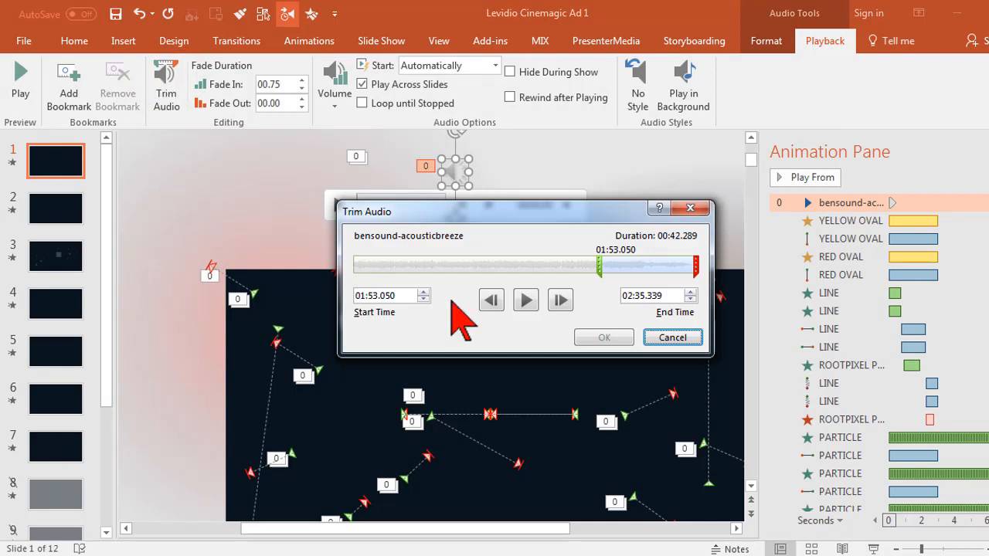
pyautogui.moveTo(572, 297)
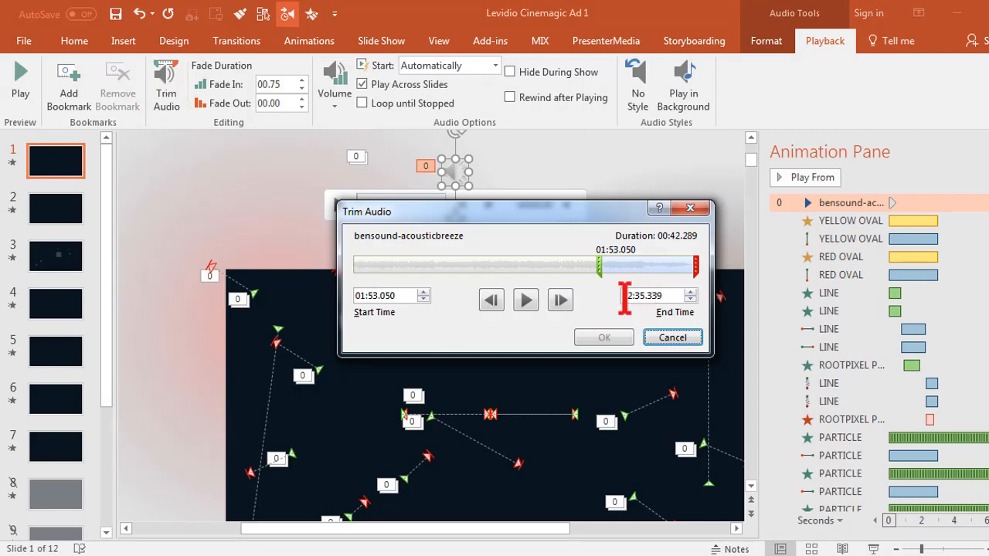
pyautogui.click(652, 295)
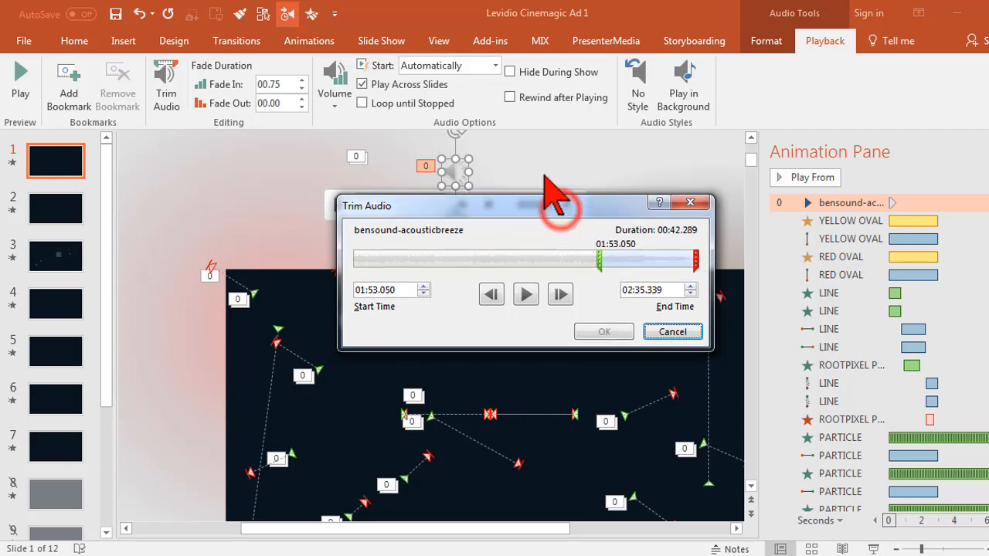
pyautogui.moveTo(525, 205); pyautogui.dragTo(510, 178)
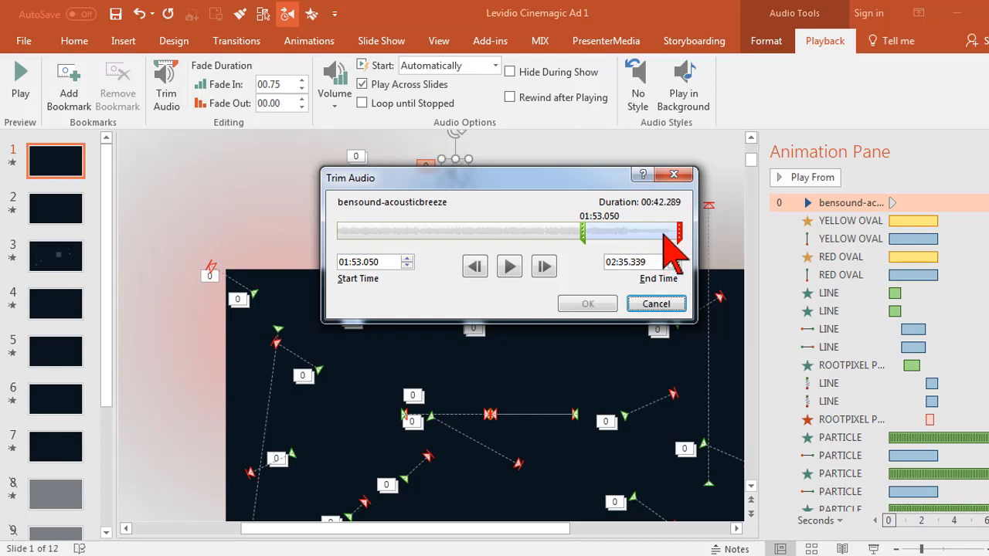
pyautogui.moveTo(674, 250)
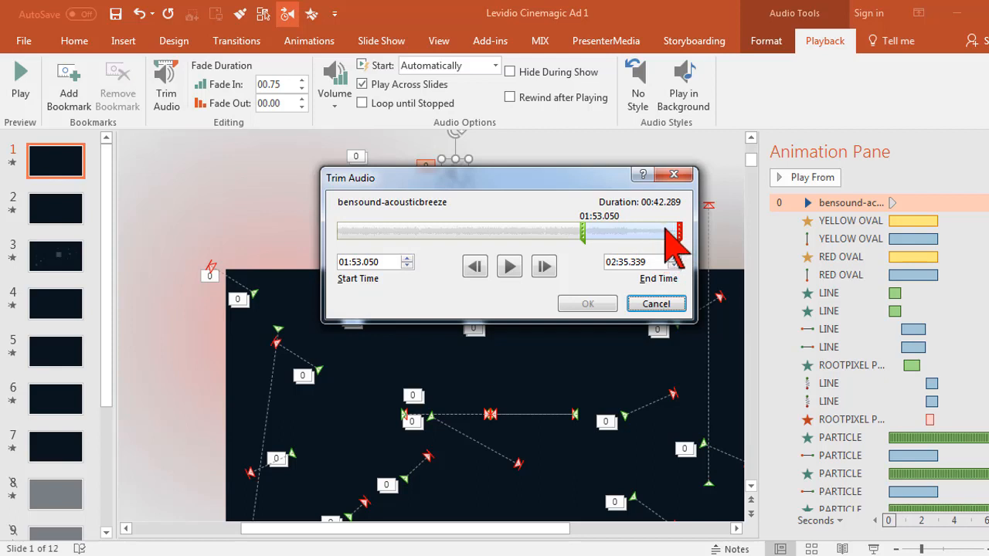
pyautogui.moveTo(672, 247)
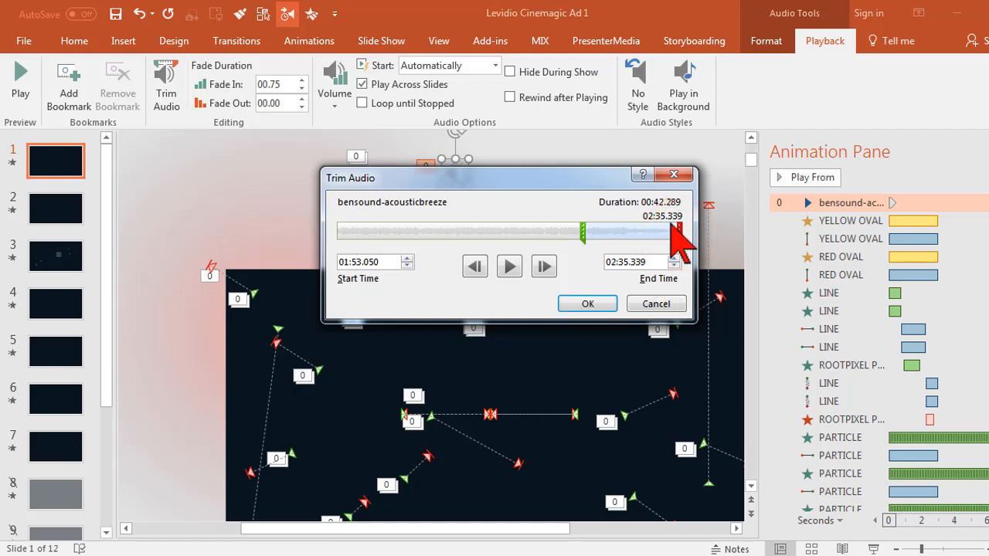
pyautogui.moveTo(656, 247)
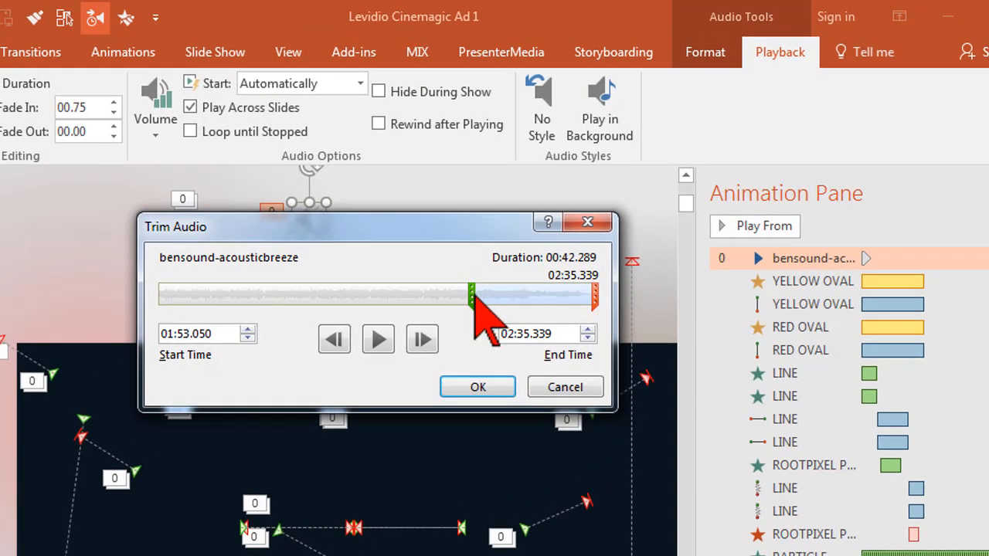
# Drag the start marker so the music runs 1:54.268 to 2:35.339 (about 41.07 s) and confirm
pyautogui.moveTo(471, 293); pyautogui.dragTo(209, 294)
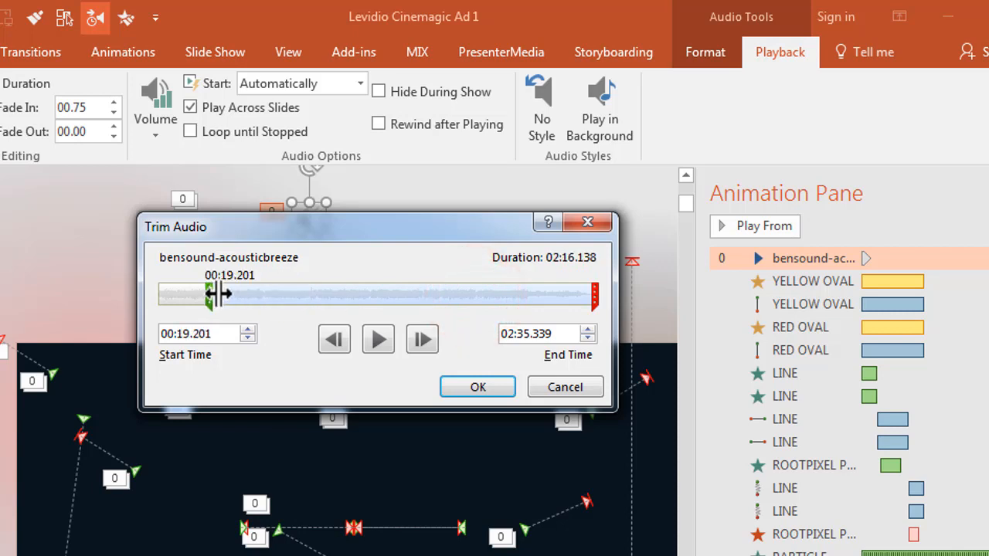
pyautogui.moveTo(210, 293); pyautogui.dragTo(467, 294)
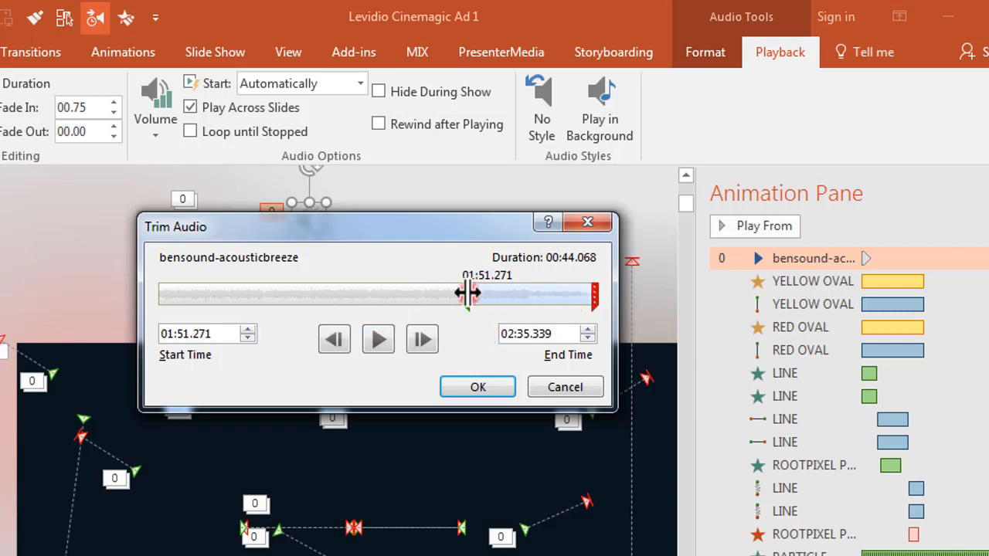
pyautogui.moveTo(469, 293); pyautogui.dragTo(477, 294)
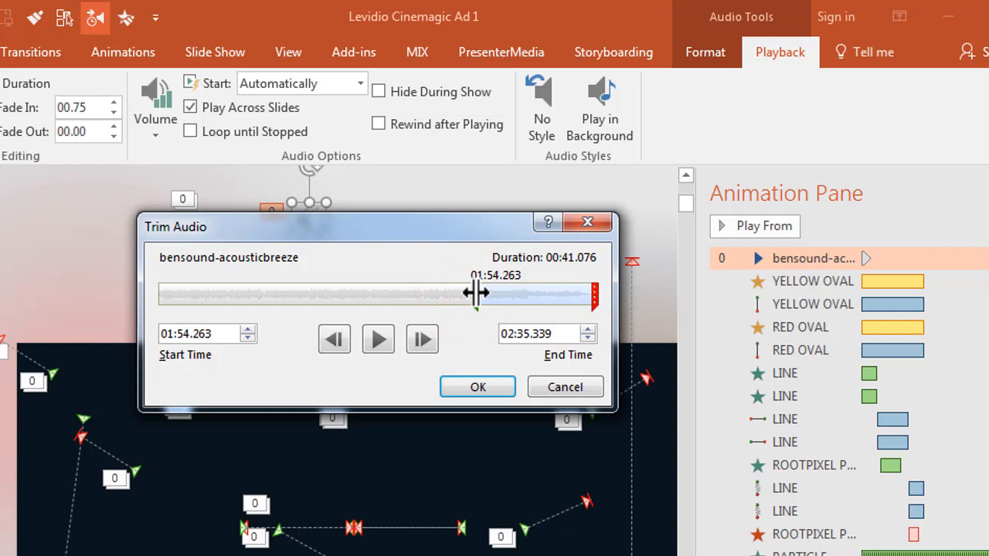
pyautogui.moveTo(478, 294); pyautogui.dragTo(473, 294)
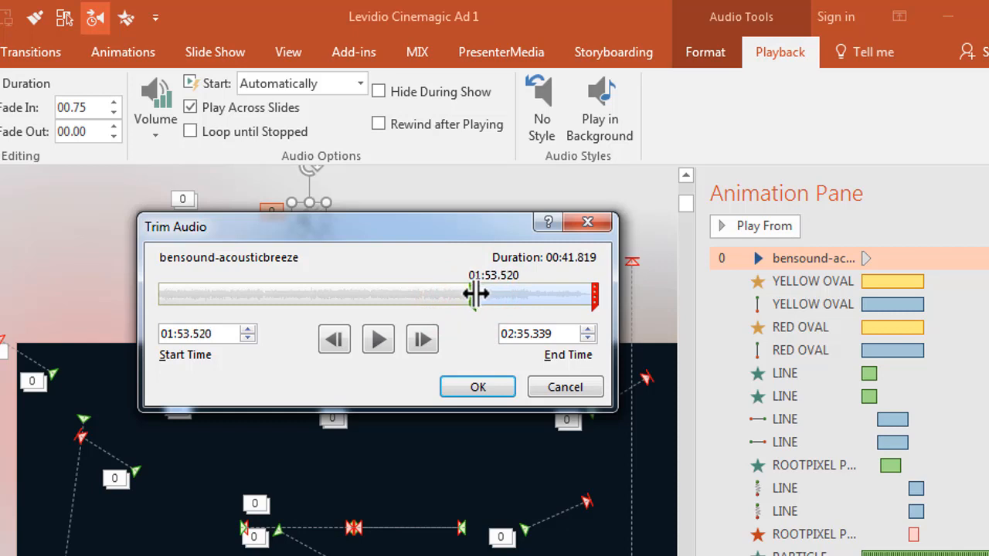
pyautogui.moveTo(470, 294); pyautogui.dragTo(476, 293)
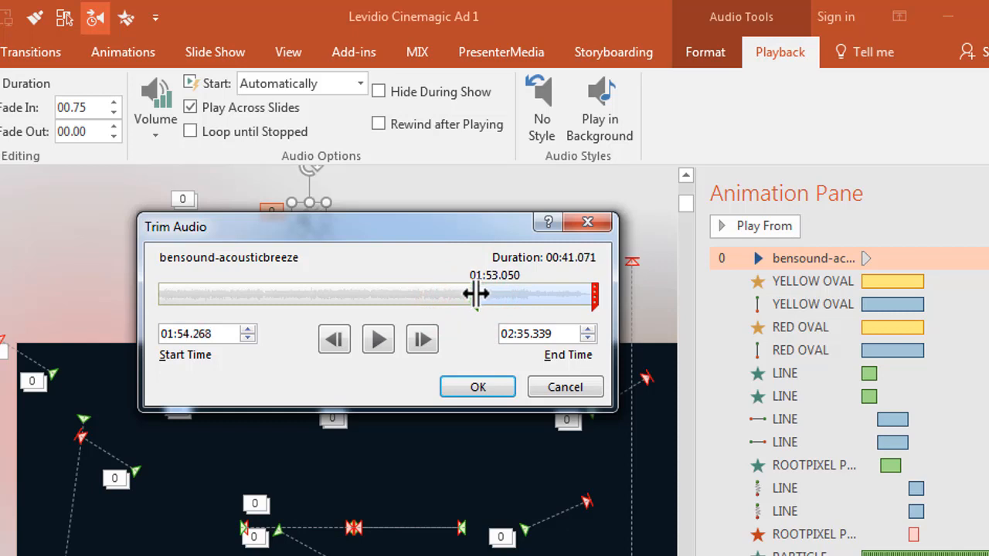
pyautogui.click(476, 387)
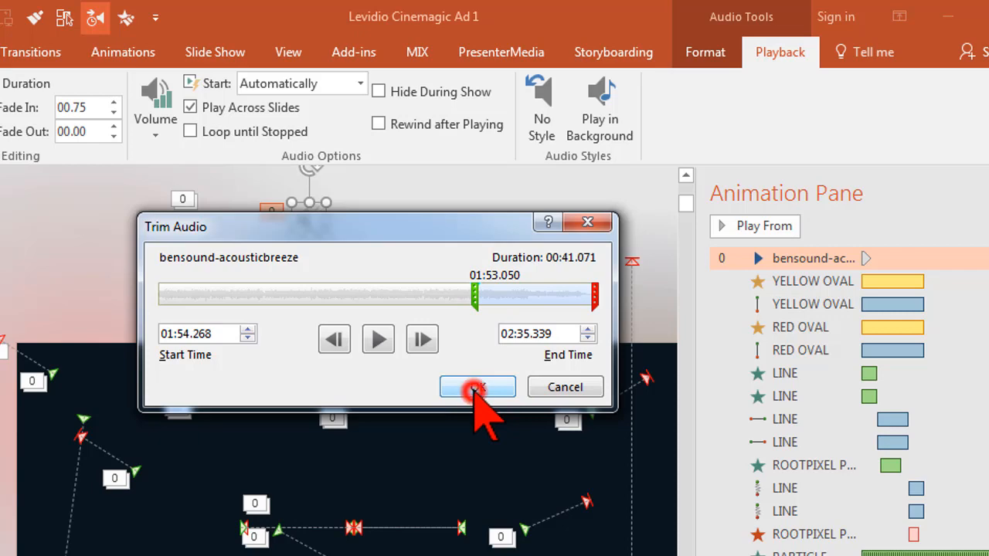
pyautogui.click(476, 387)
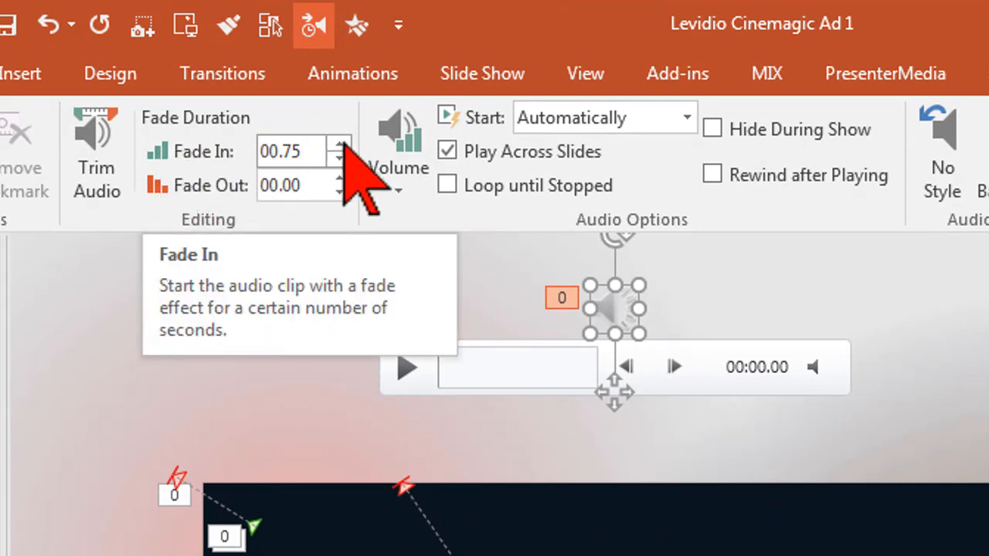
pyautogui.moveTo(87, 436)
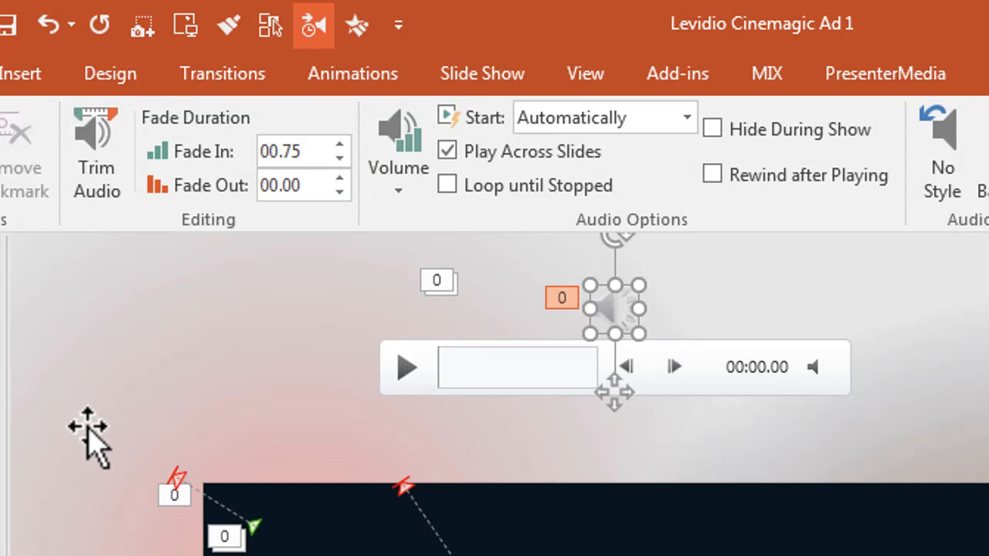
pyautogui.moveTo(49, 398)
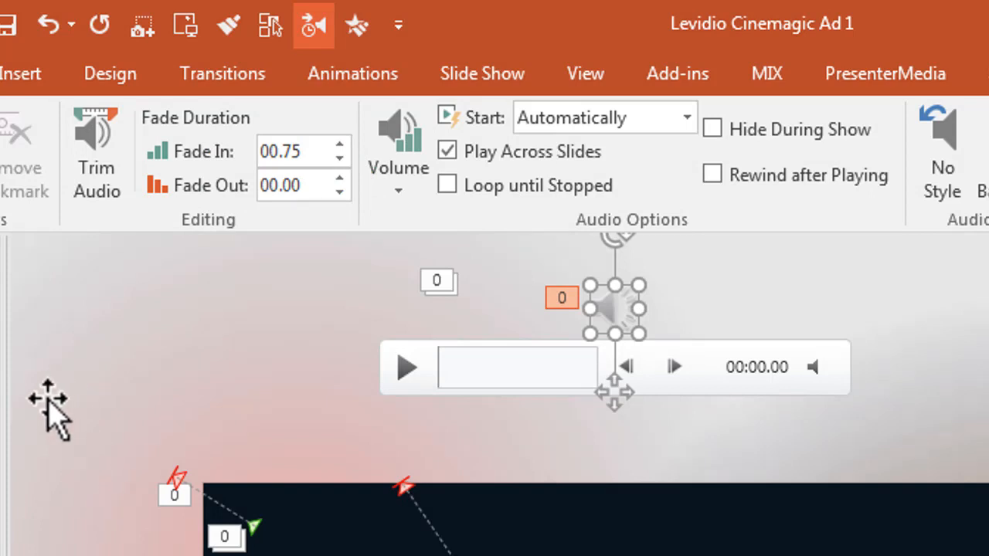
pyautogui.moveTo(48, 441)
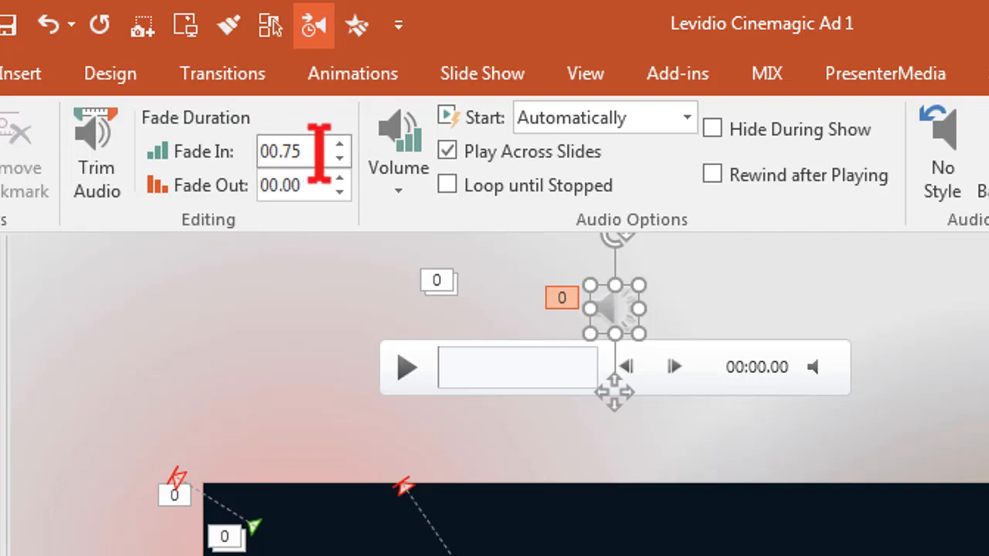
pyautogui.moveTo(301, 151)
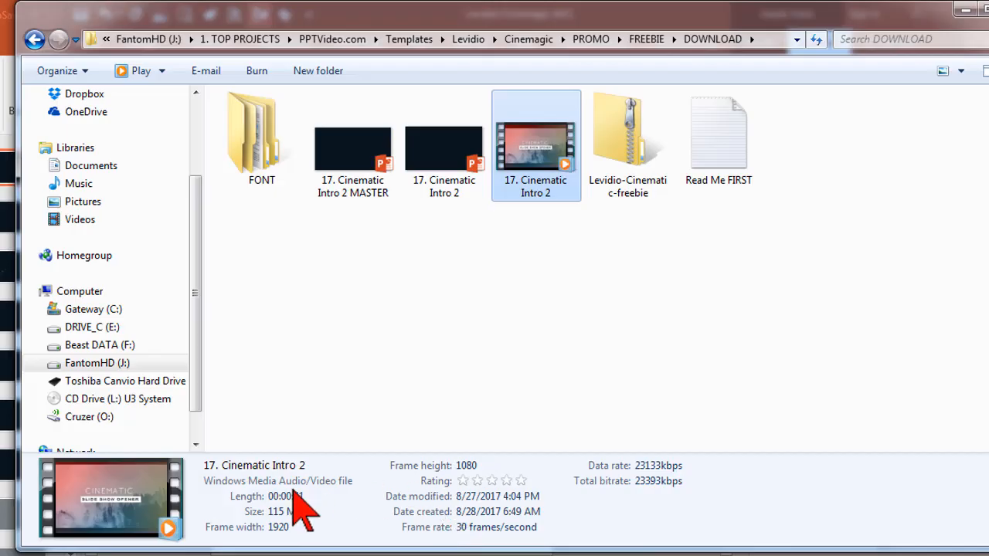
pyautogui.moveTo(322, 513)
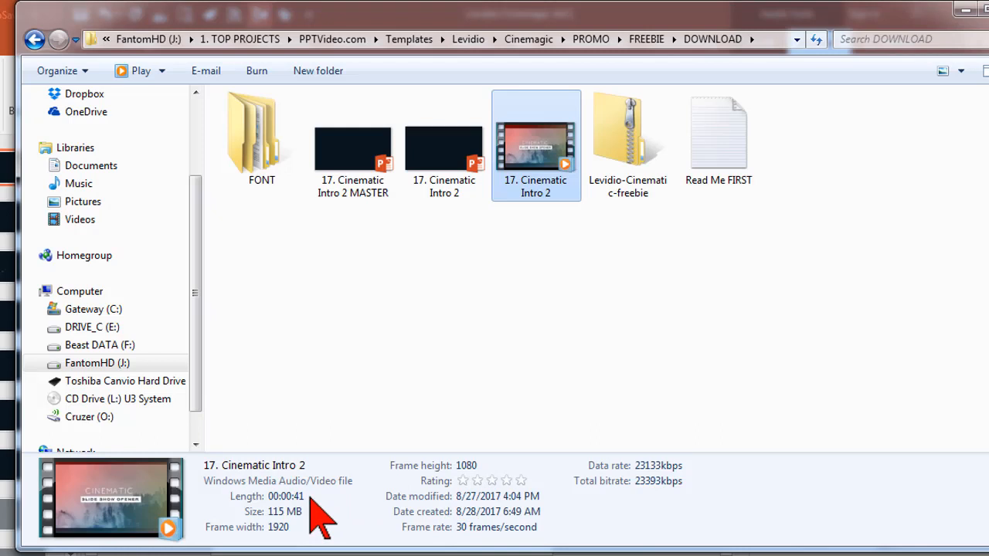
pyautogui.moveTo(309, 518)
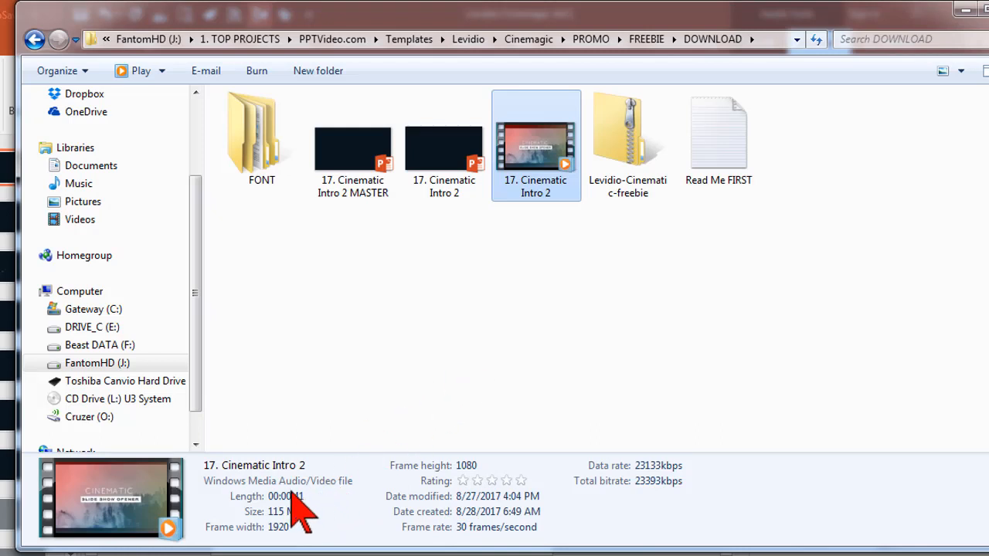
pyautogui.moveTo(301, 513)
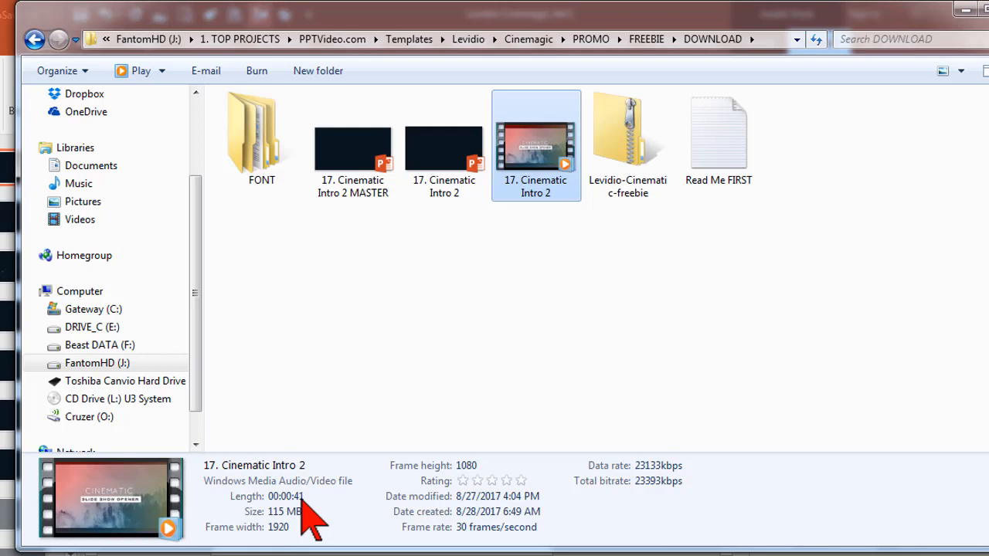
pyautogui.moveTo(910, 116)
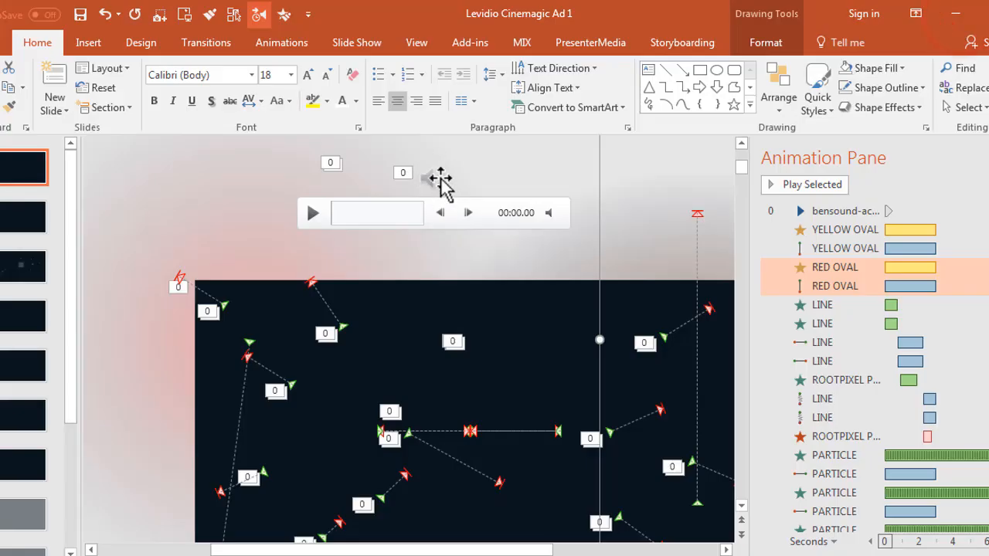
# Reselect the soundtrack icon on slide 1 to show its Playback settings again
pyautogui.click(402, 173)
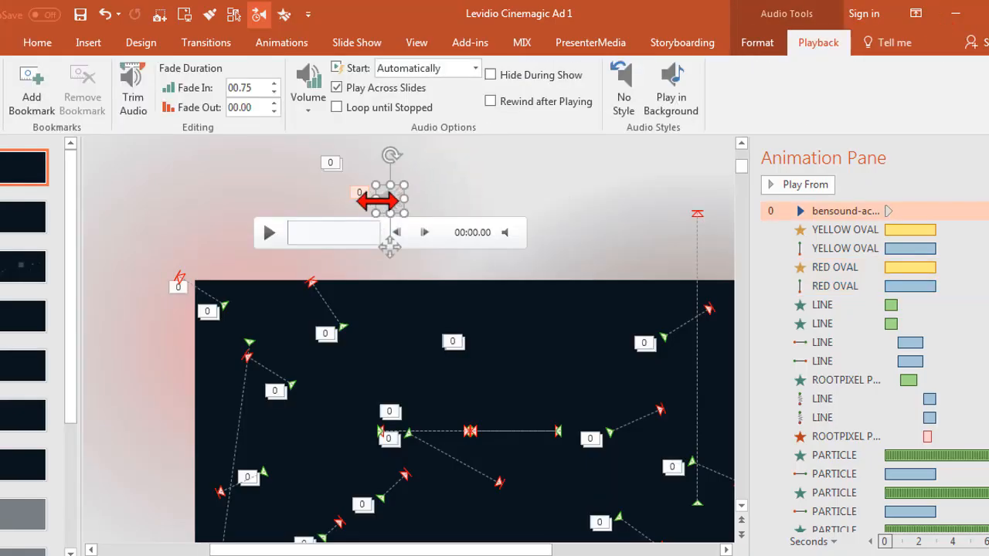